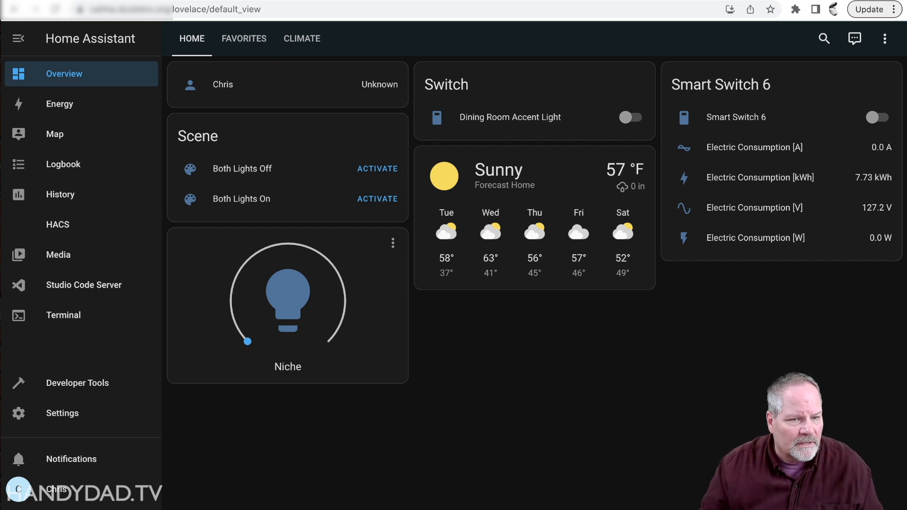
- Open the Z-Wave JS network dashboard from Devices & Services, showing 3 connected devices
click(63, 413)
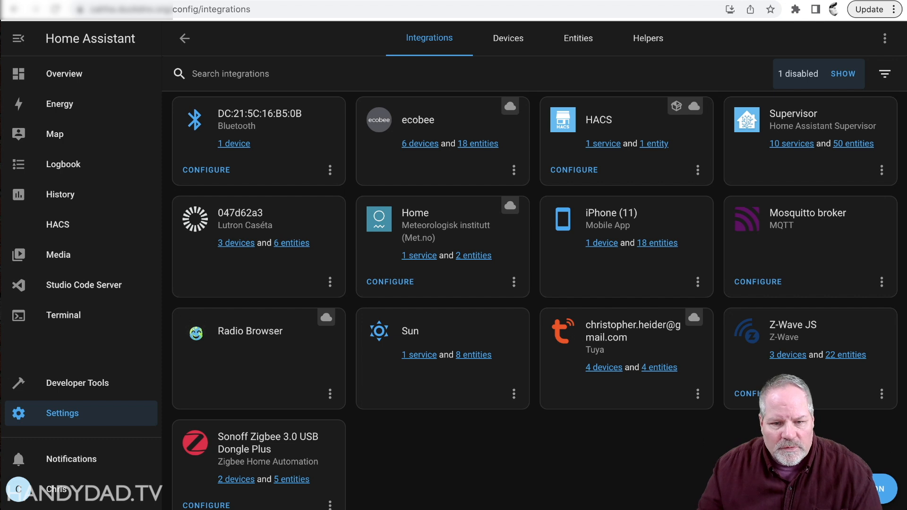
click(795, 331)
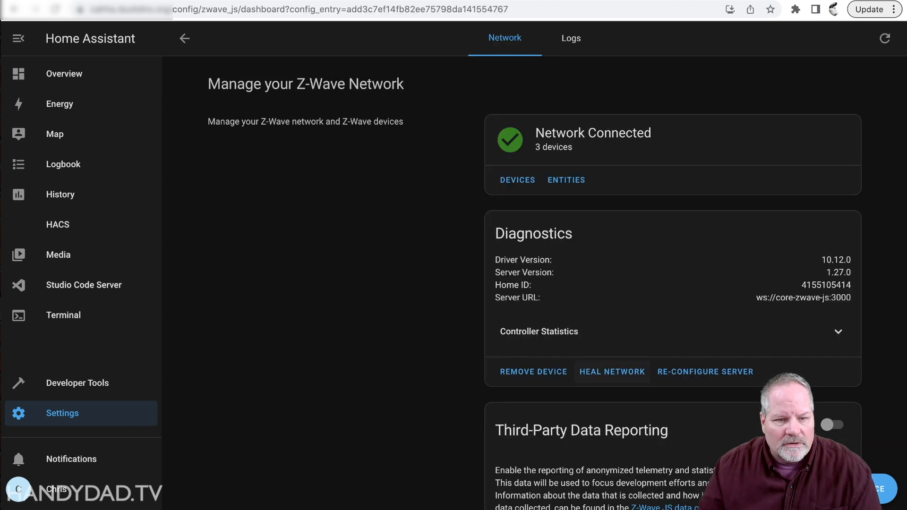
- Pair the ZEN32 by submitting its PIN, then view it in the Z-Wave JS device list
scroll(down, 3)
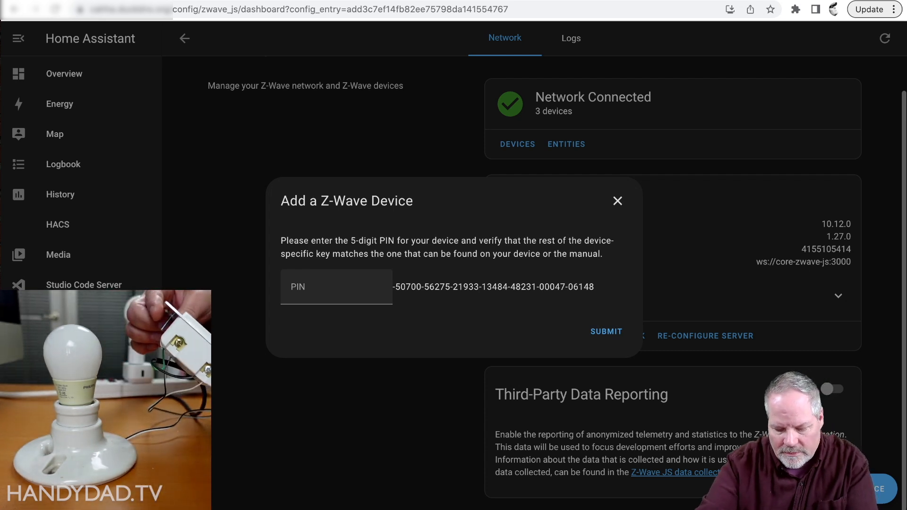
text(2)
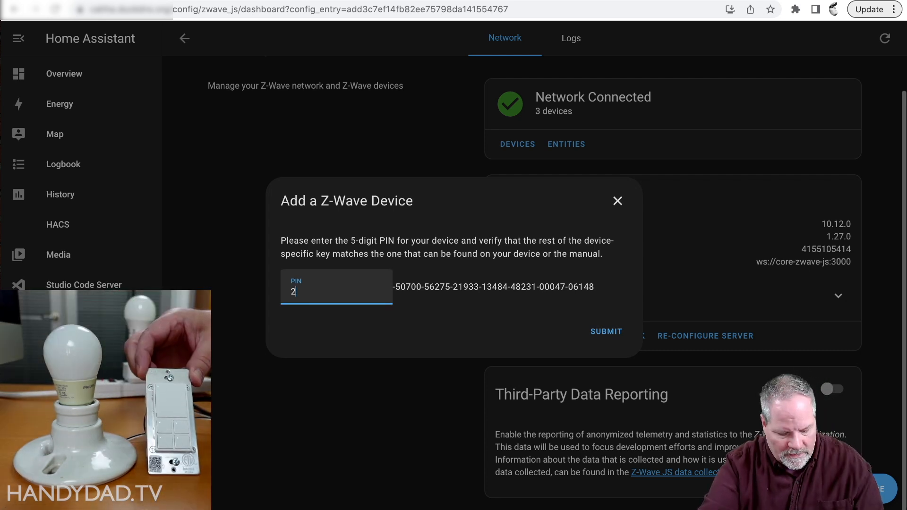
click(606, 332)
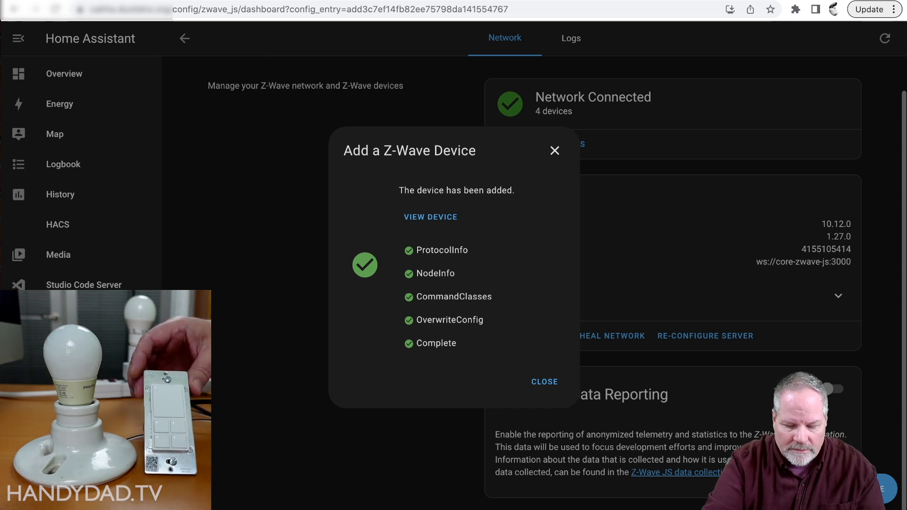
click(543, 381)
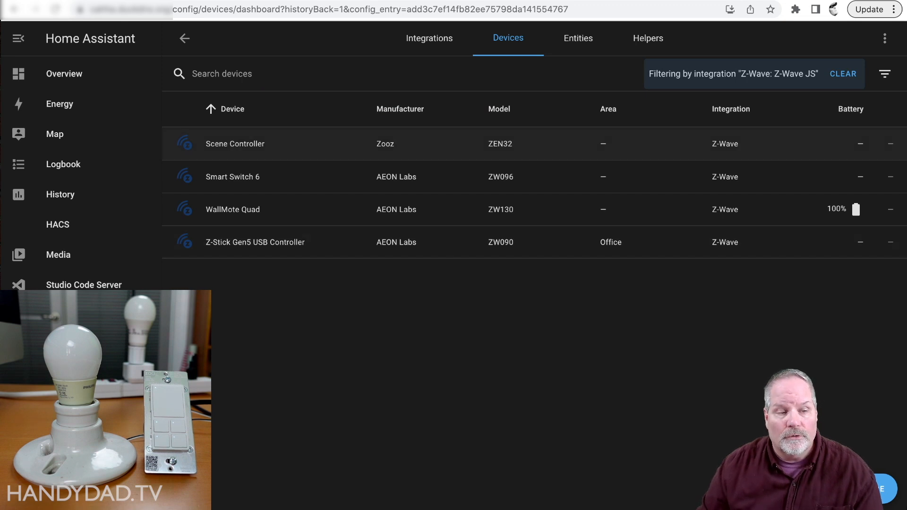
- Test the Scene Controller relay on and off twice, then go to its configuration parameters
click(236, 144)
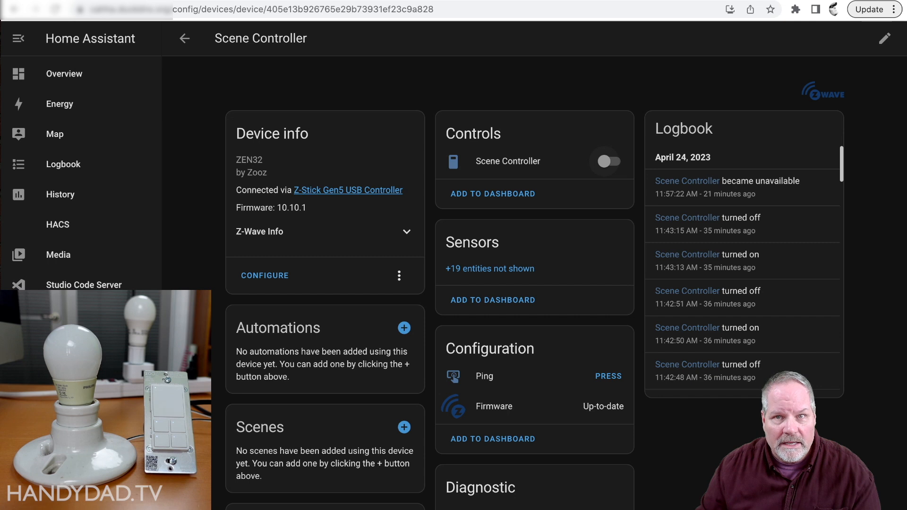
click(608, 161)
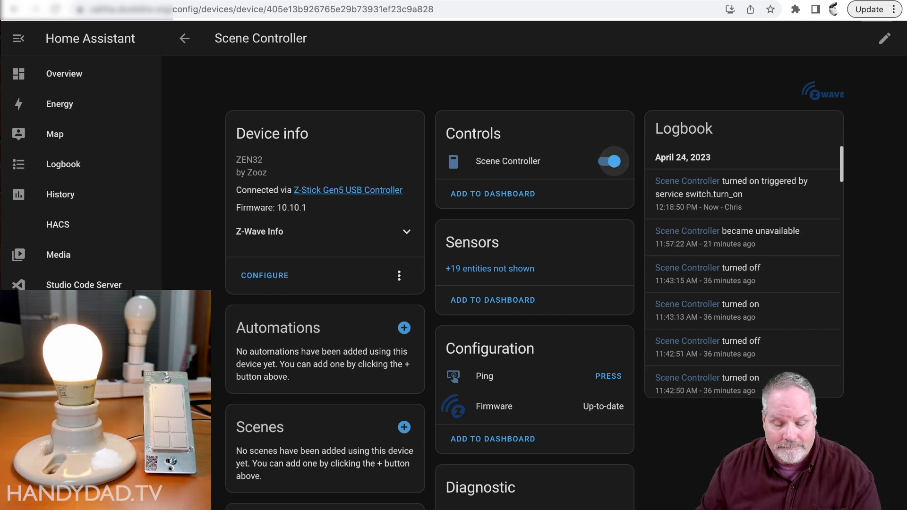
click(605, 161)
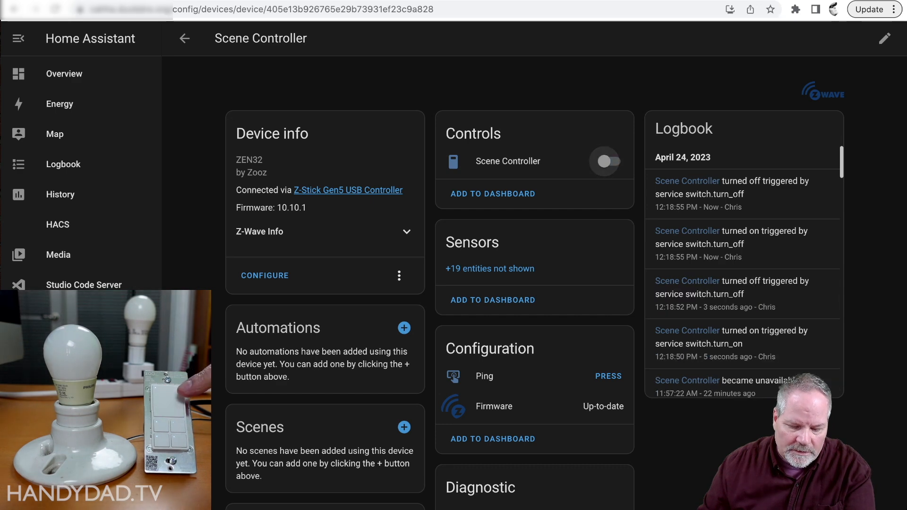
click(605, 161)
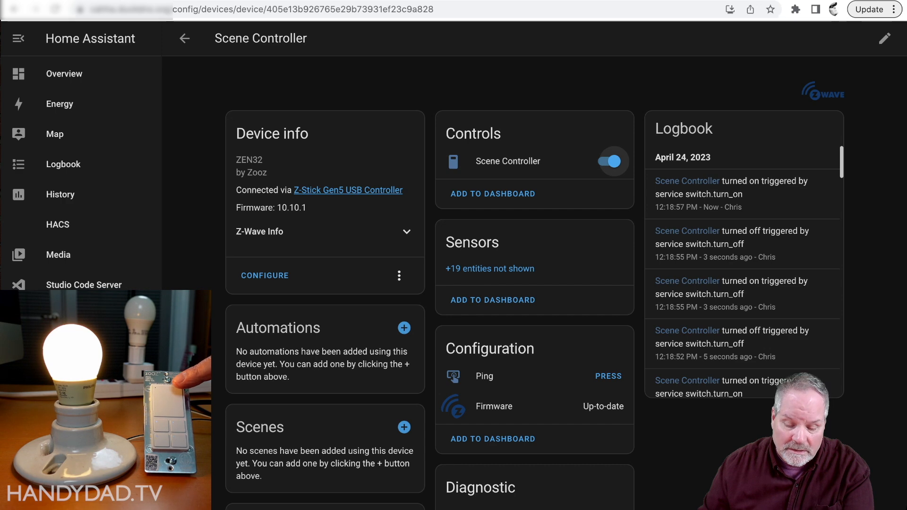
click(606, 161)
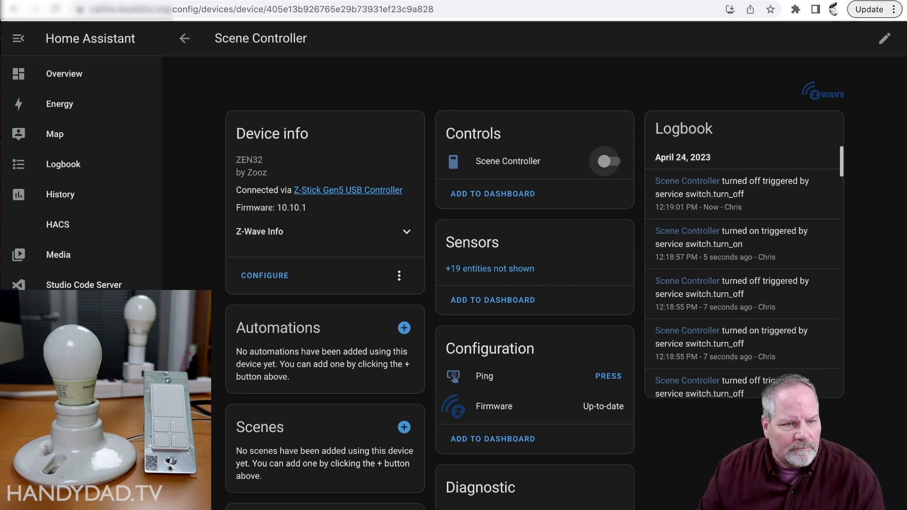
click(265, 275)
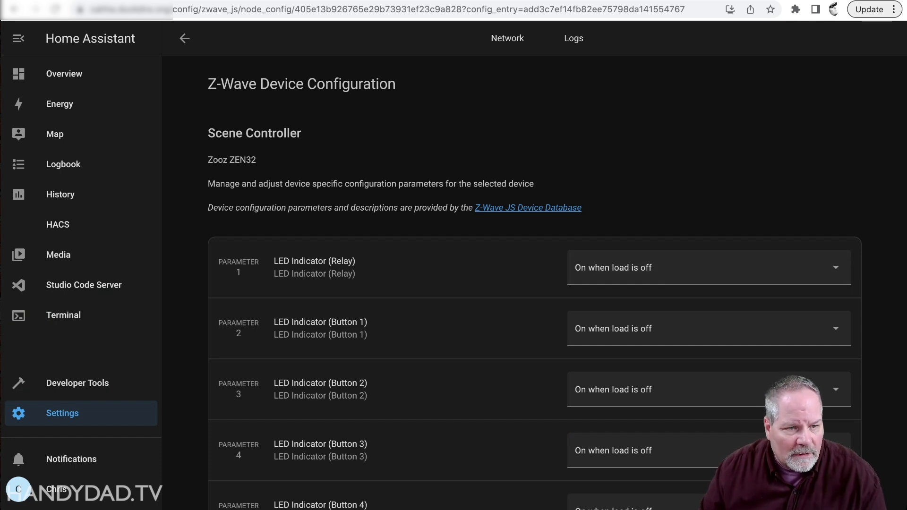
- Set the relay LED indicator to 'On when load is off' and the Button 1–4 LEDs to 'Always off'
scroll(down, 3)
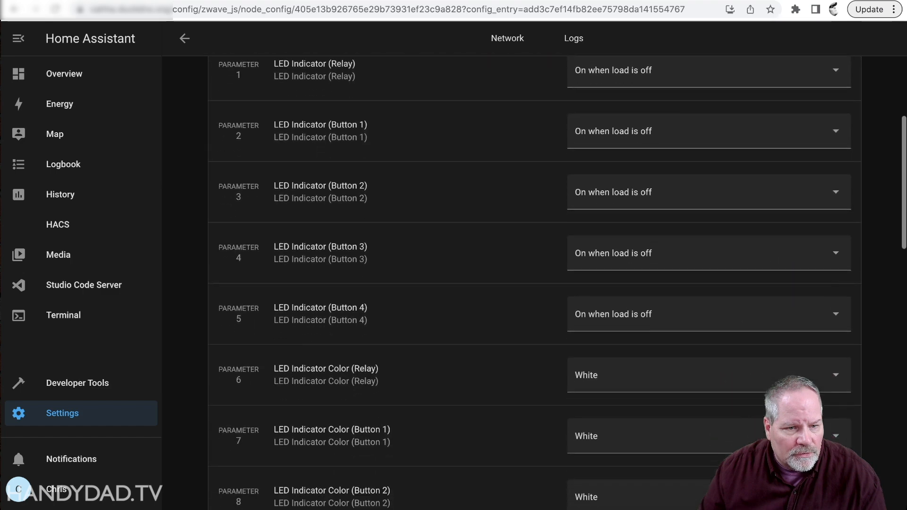
scroll(down, 3)
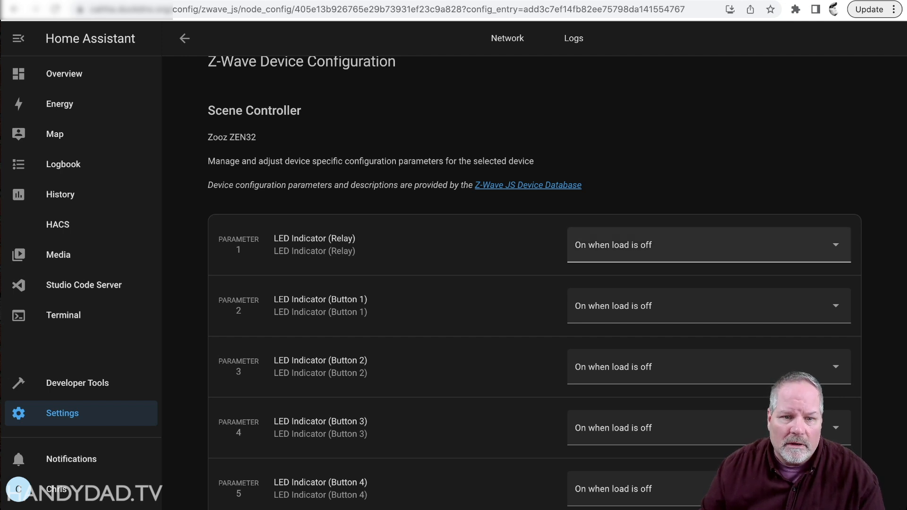
click(708, 245)
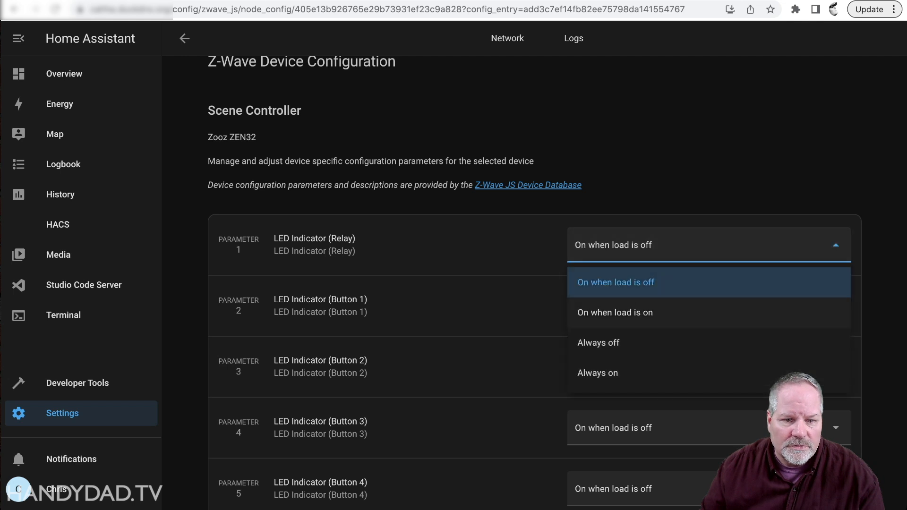
click(615, 313)
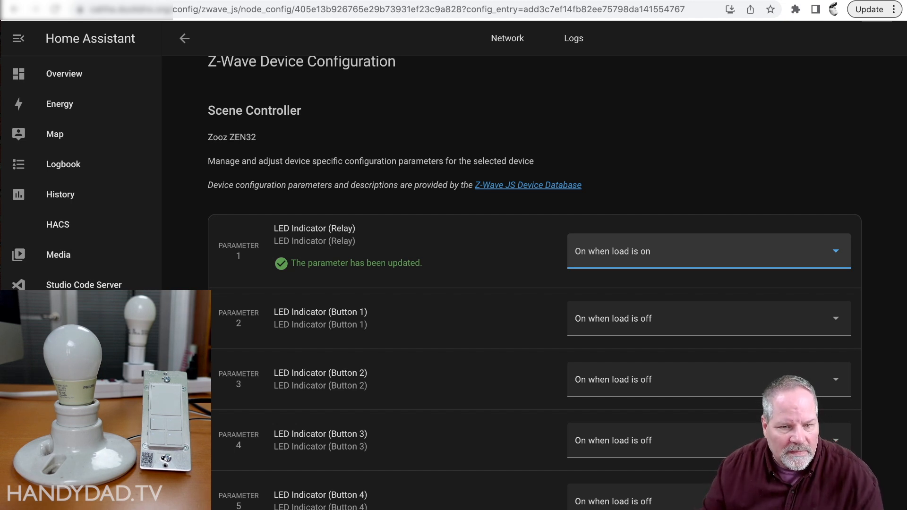
scroll(down, 3)
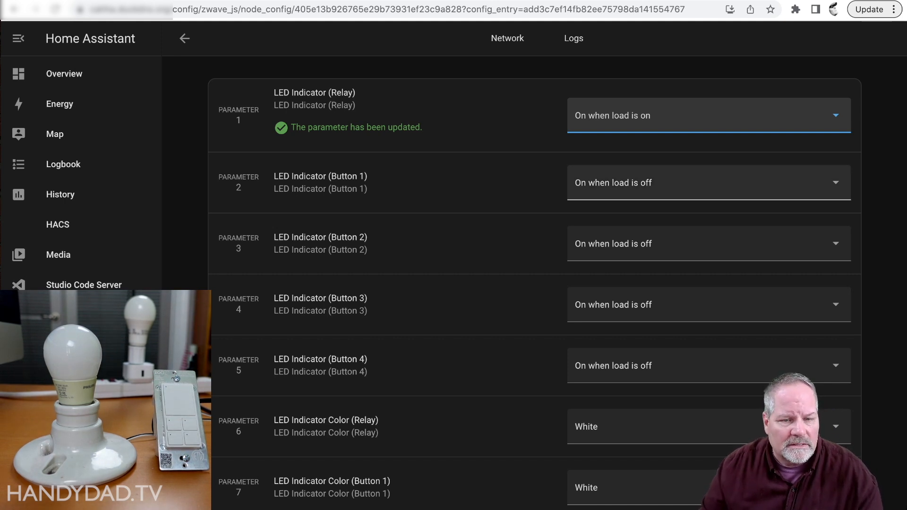
click(706, 182)
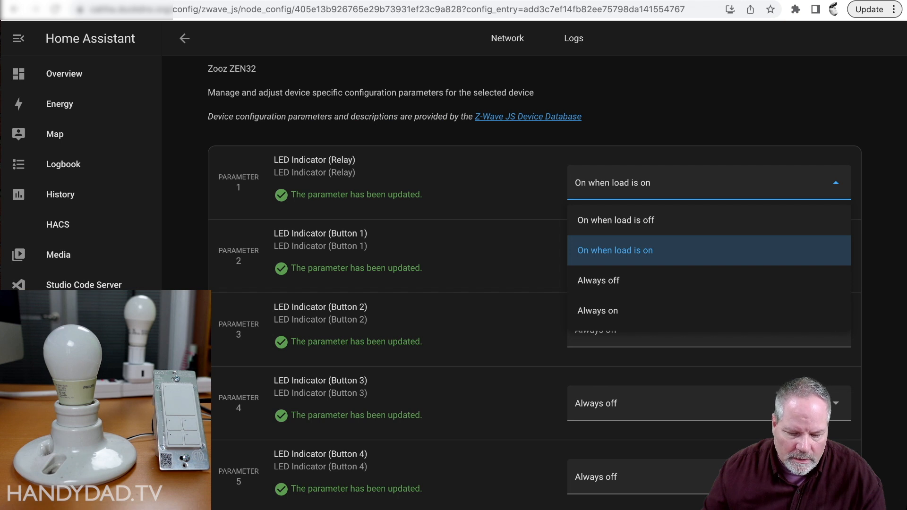
click(615, 220)
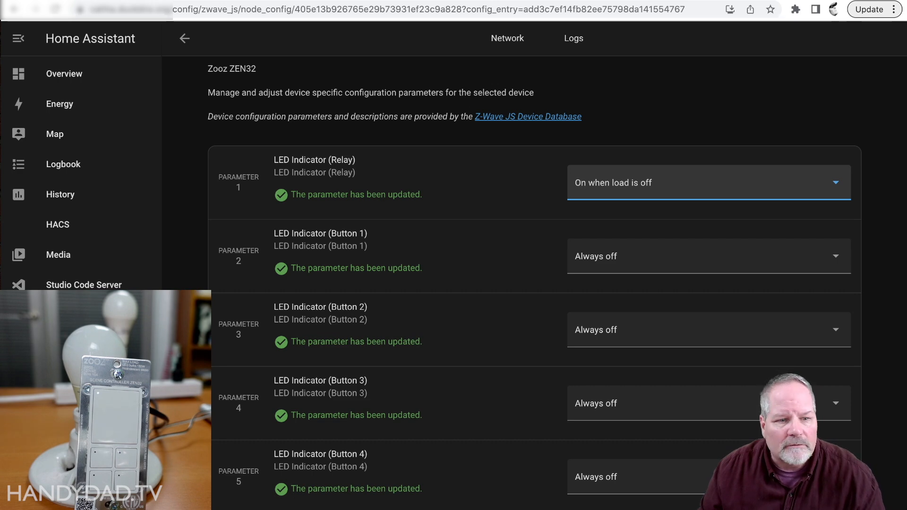
- Set relay LED brightness to Bright (100%) and try blue and green before keeping the colour white
scroll(down, 3)
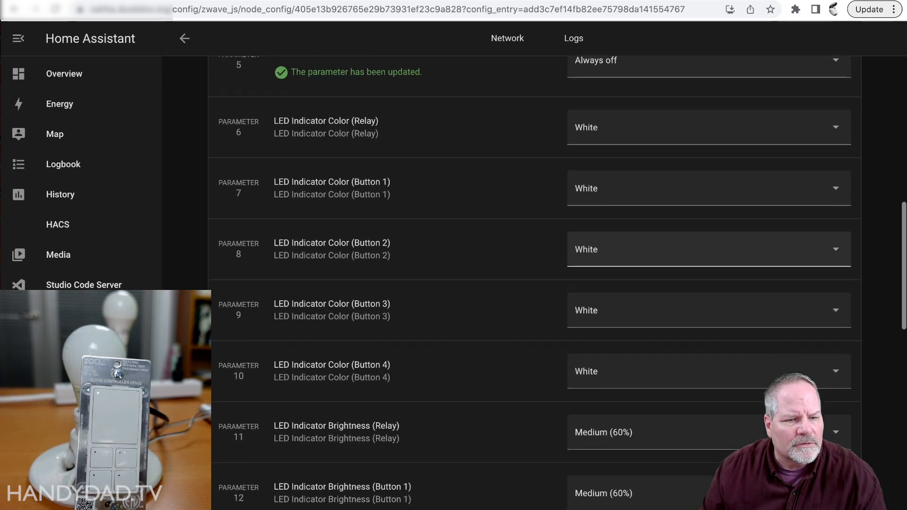
scroll(down, 3)
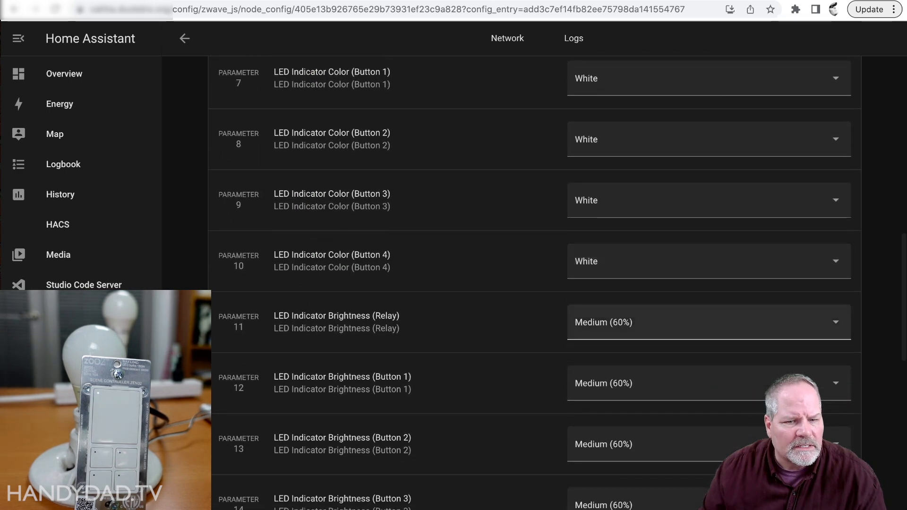
click(706, 322)
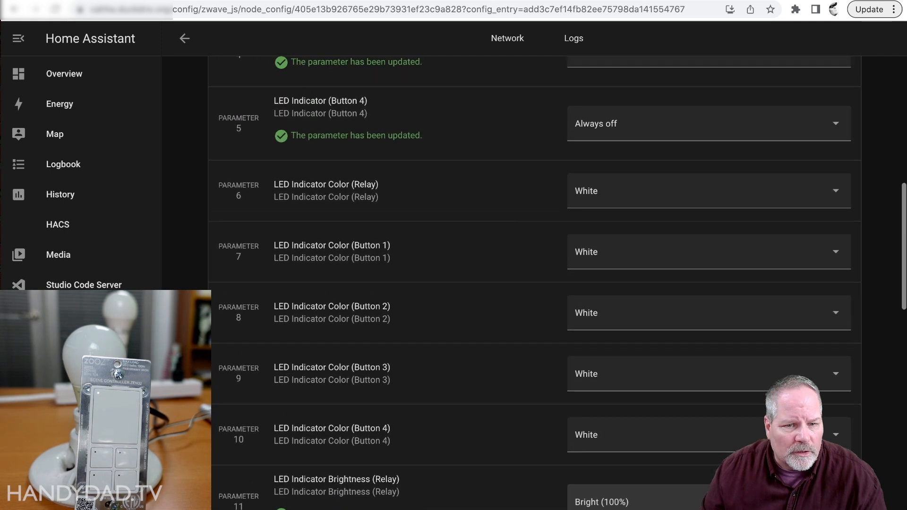
click(705, 191)
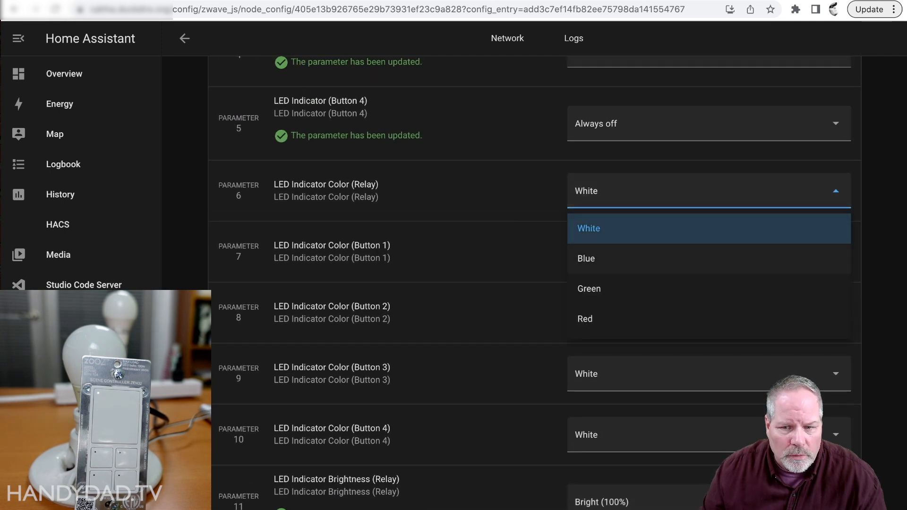
click(586, 259)
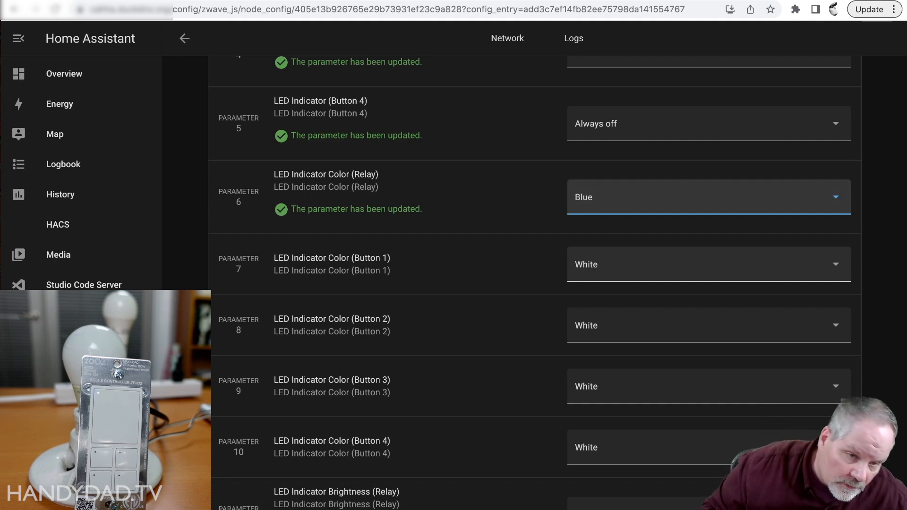
click(706, 197)
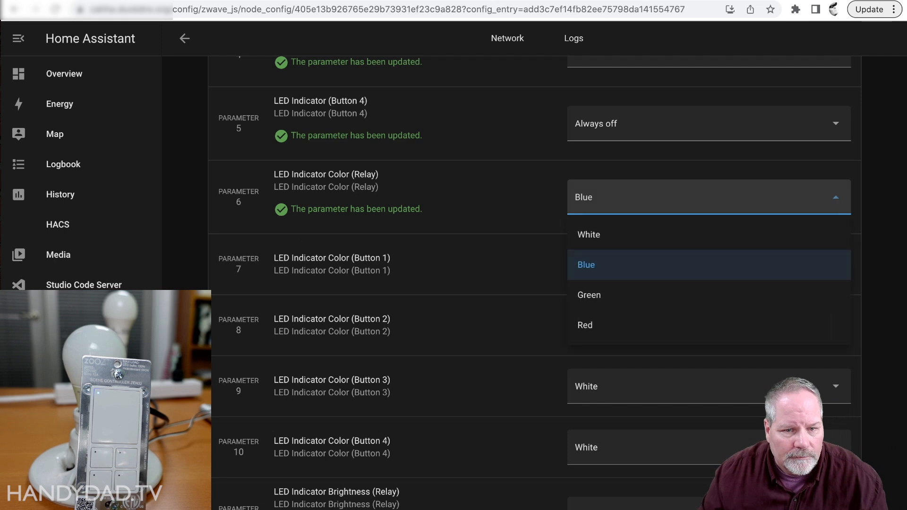
click(589, 295)
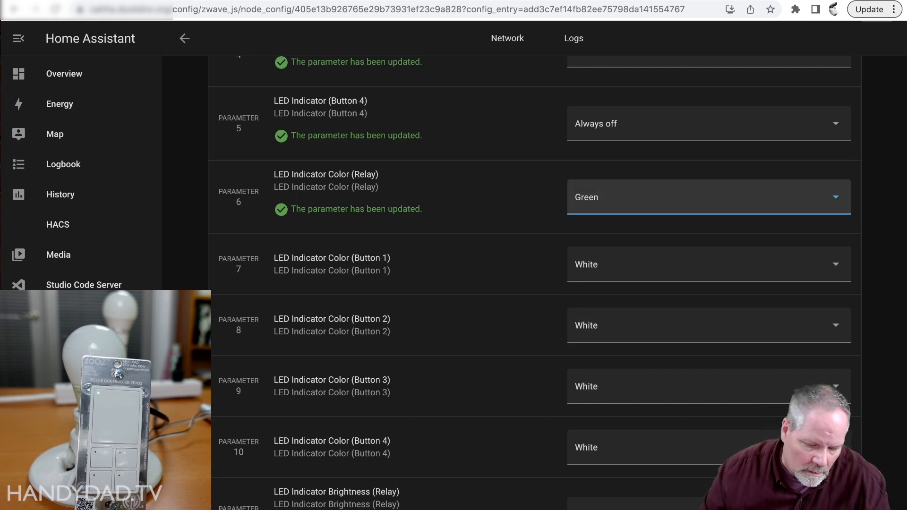
click(708, 197)
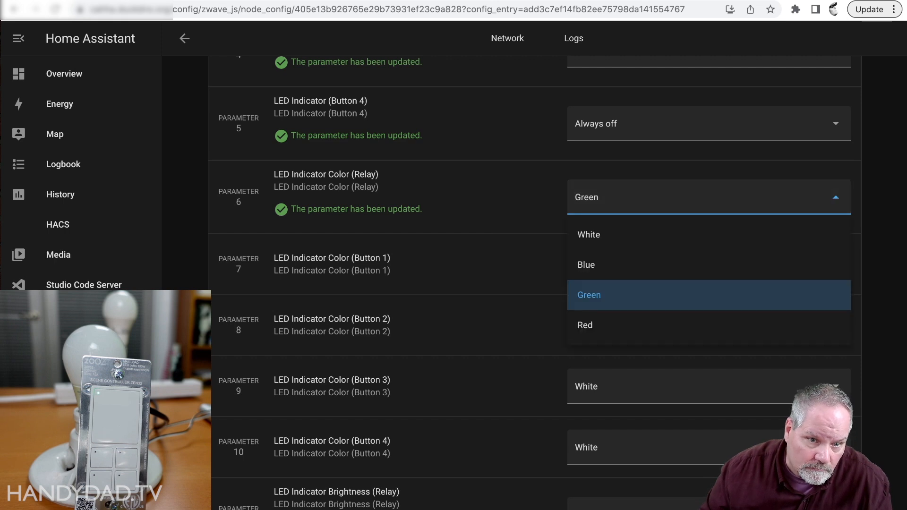
click(584, 324)
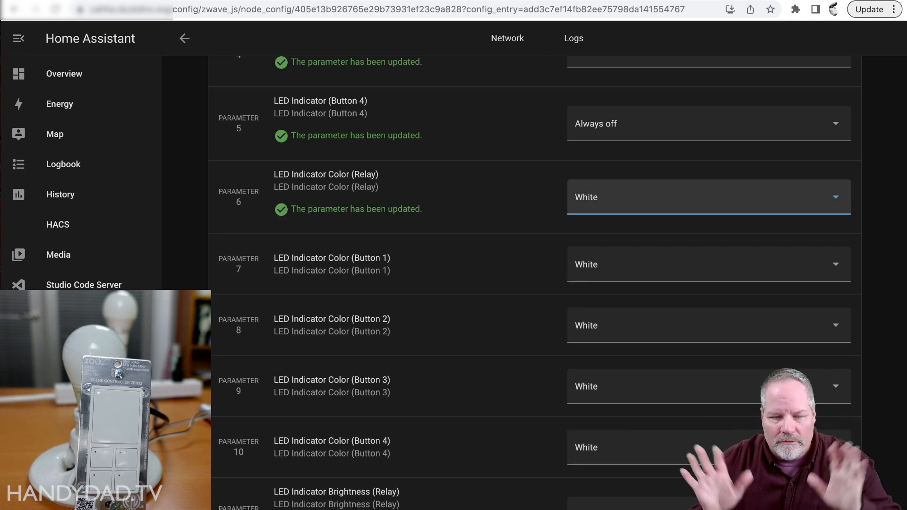
- Set the button LED brightness parameters to Bright (100%)
click(706, 296)
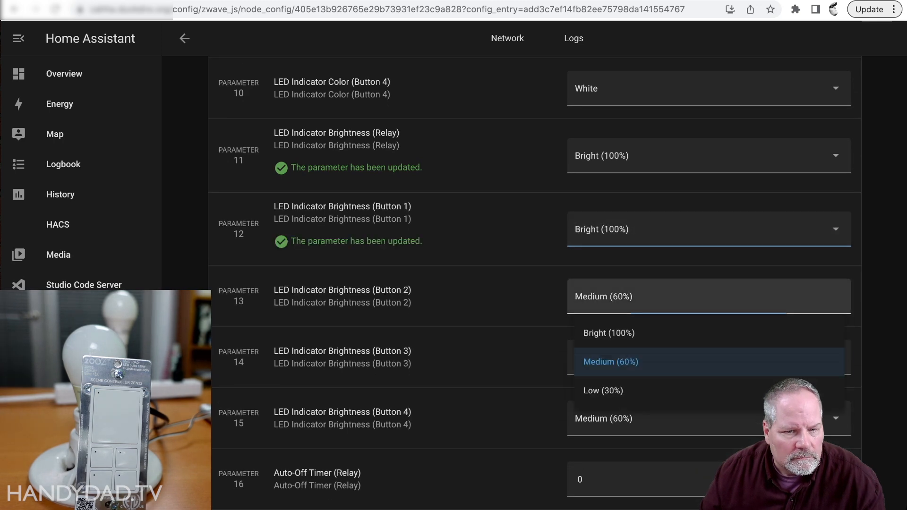
click(608, 333)
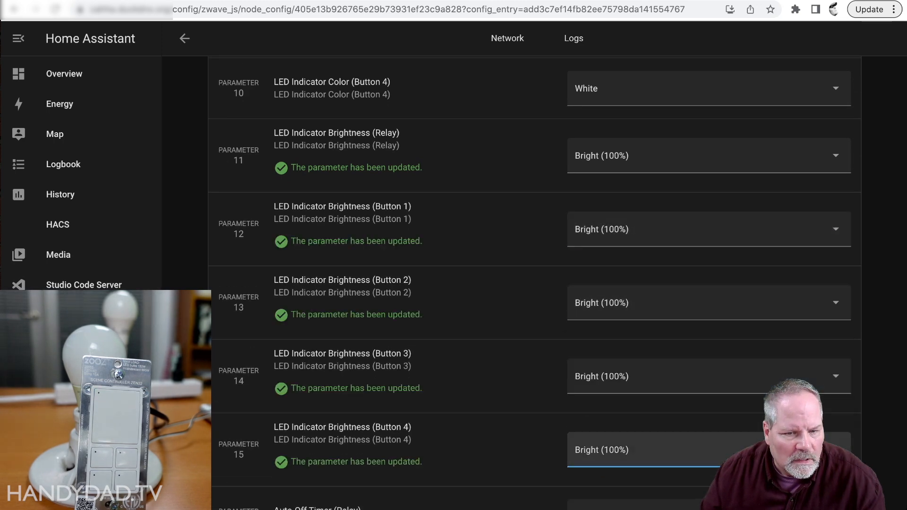
scroll(down, 3)
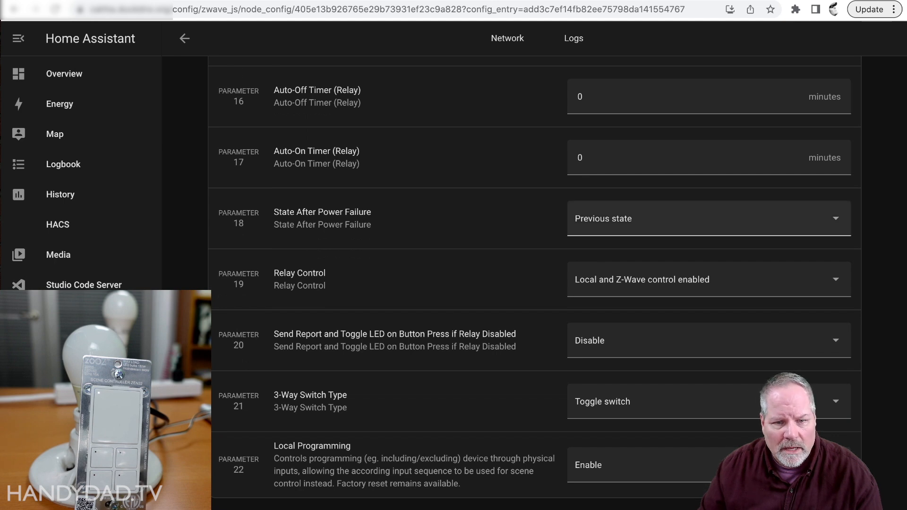
- Set the relay LED indicator to 'On when load is on' and return to the device page
click(706, 218)
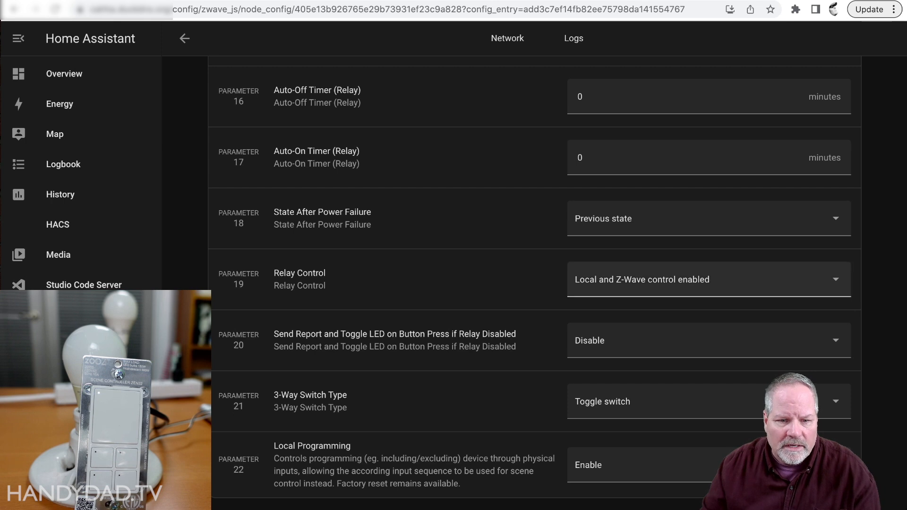
click(706, 280)
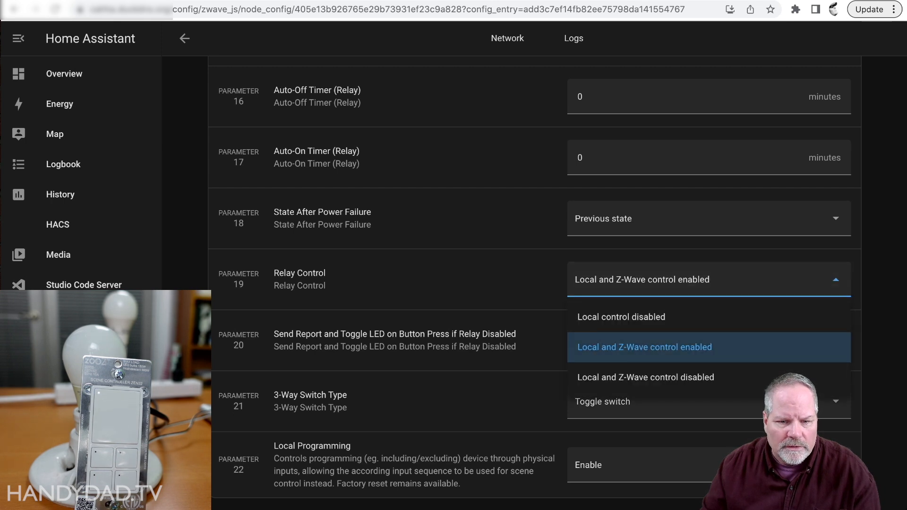
scroll(up, 3)
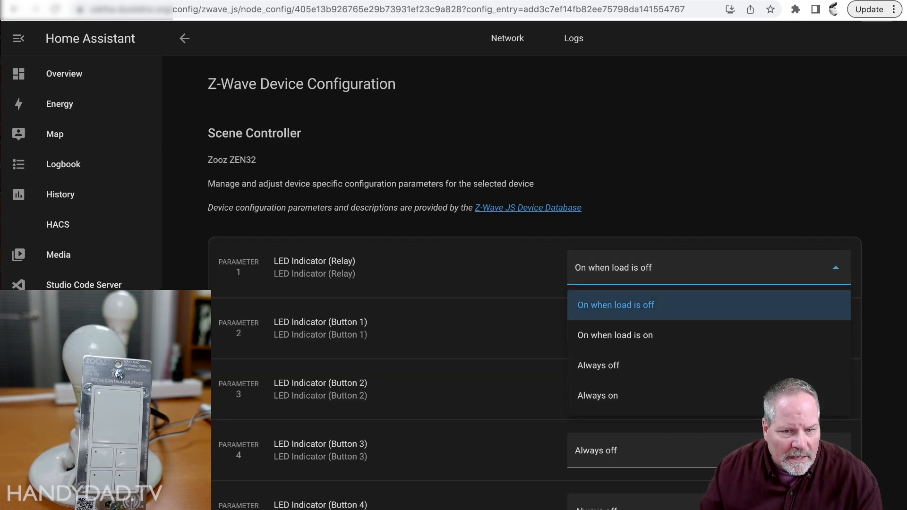
click(615, 335)
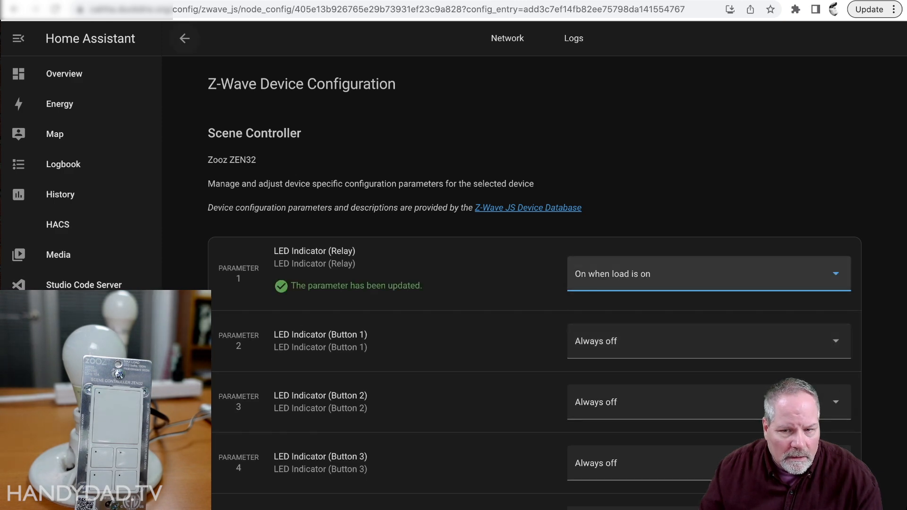
click(185, 38)
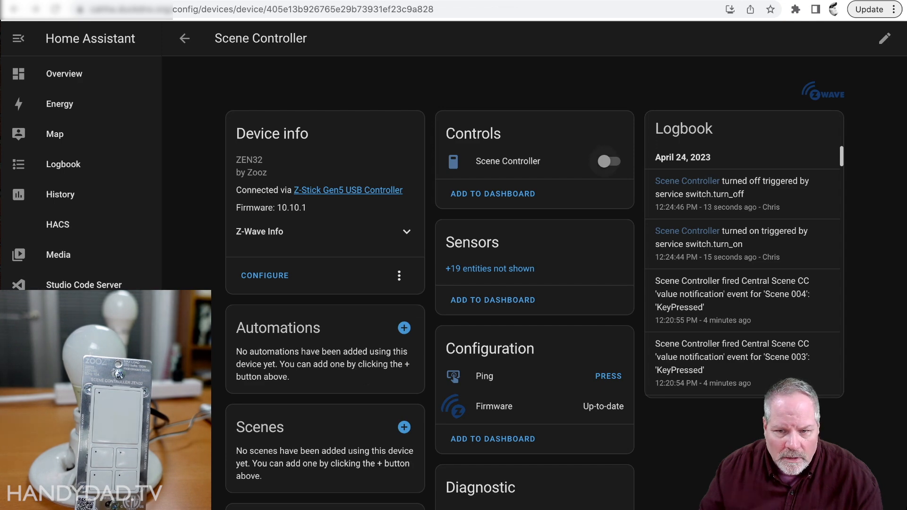
- Test the Scene Controller relay on and off, then return to the Z-Wave devices list
click(608, 160)
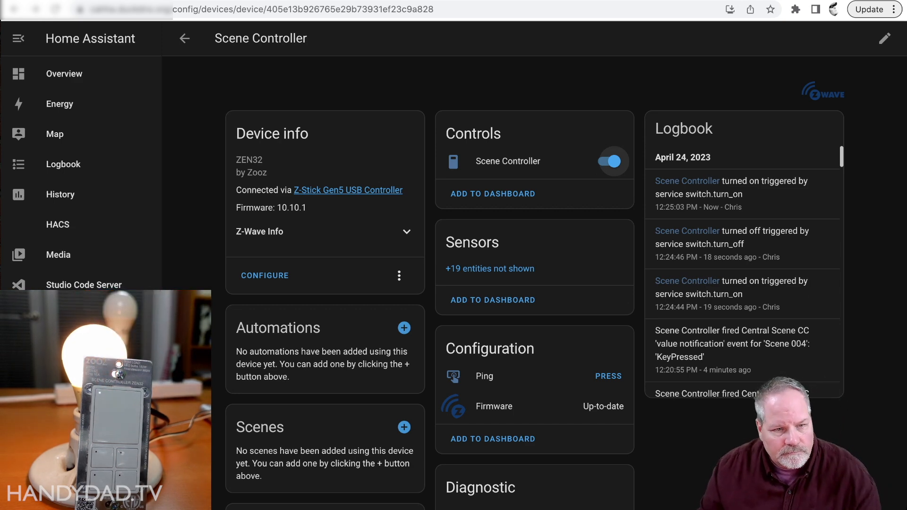
click(608, 161)
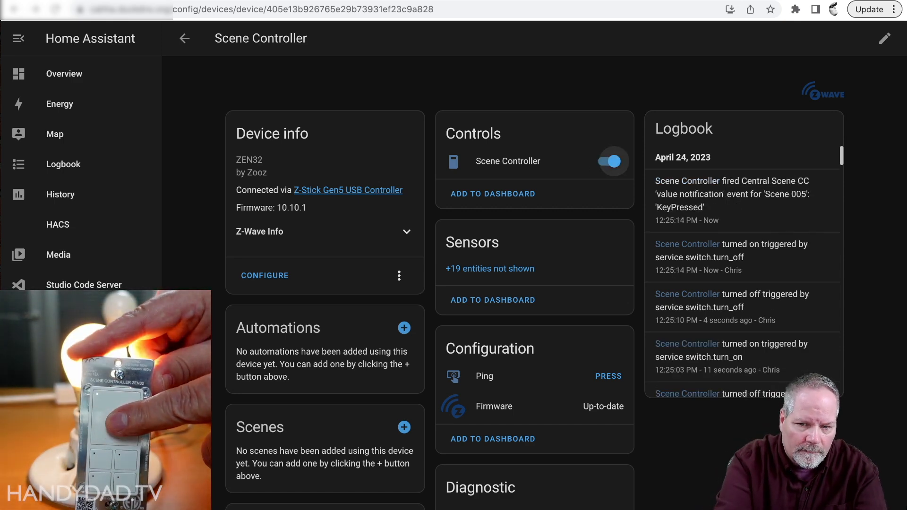
click(606, 161)
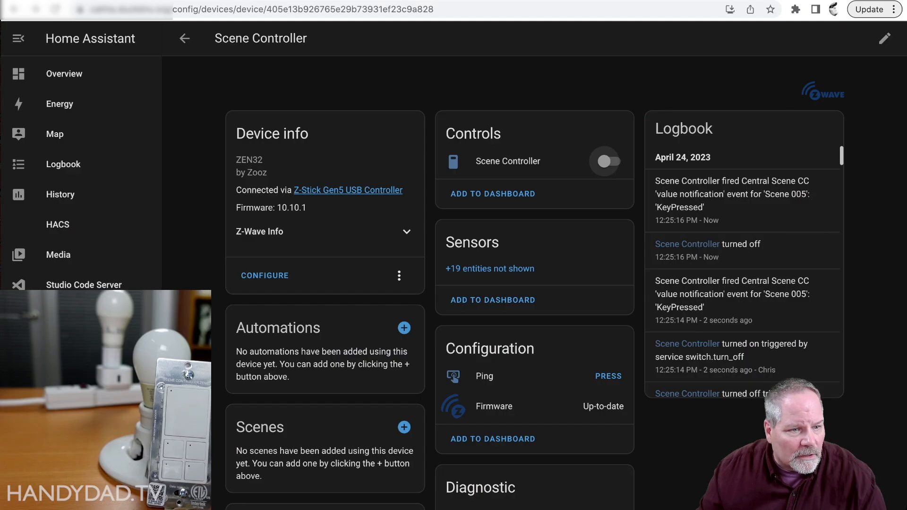
click(184, 38)
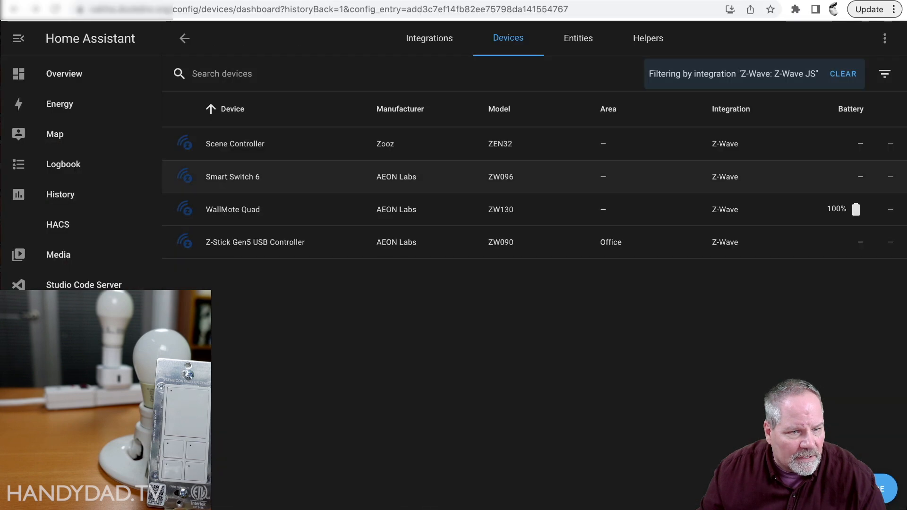
- Open Smart Switch 6 and test its switch on and back off
click(233, 177)
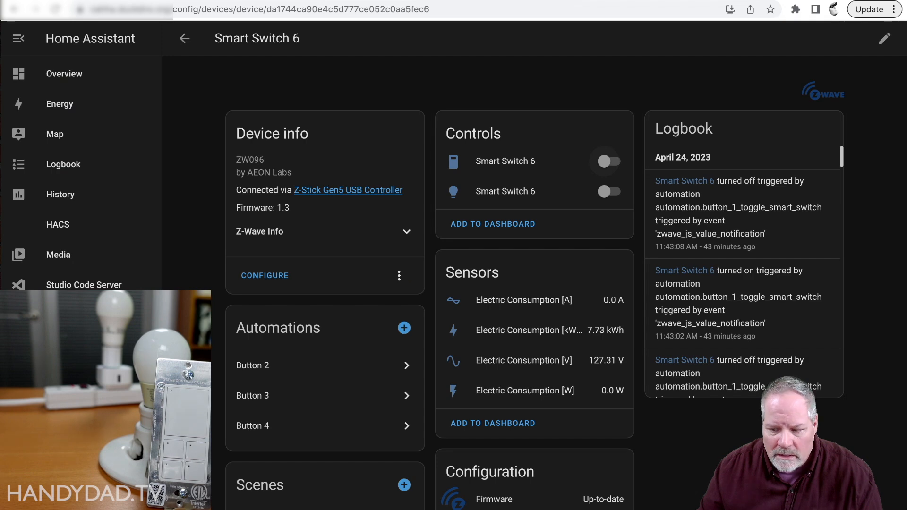
click(607, 161)
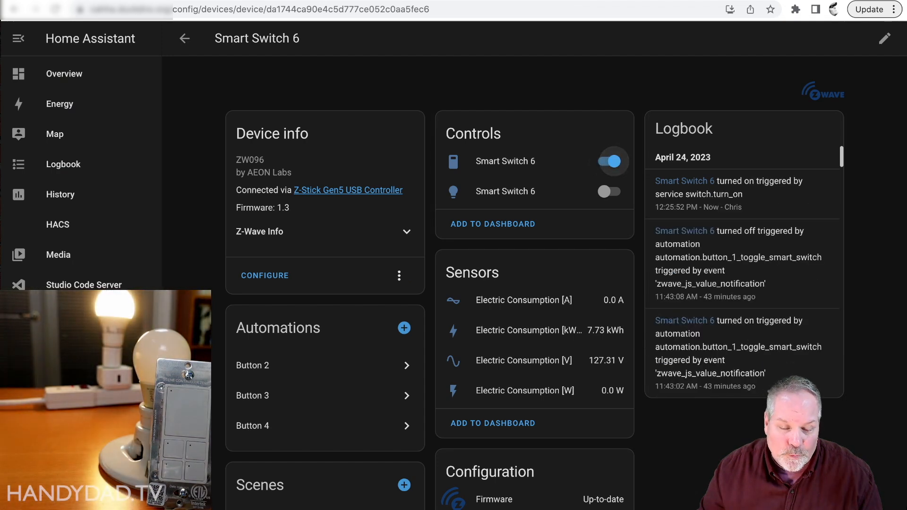
click(610, 161)
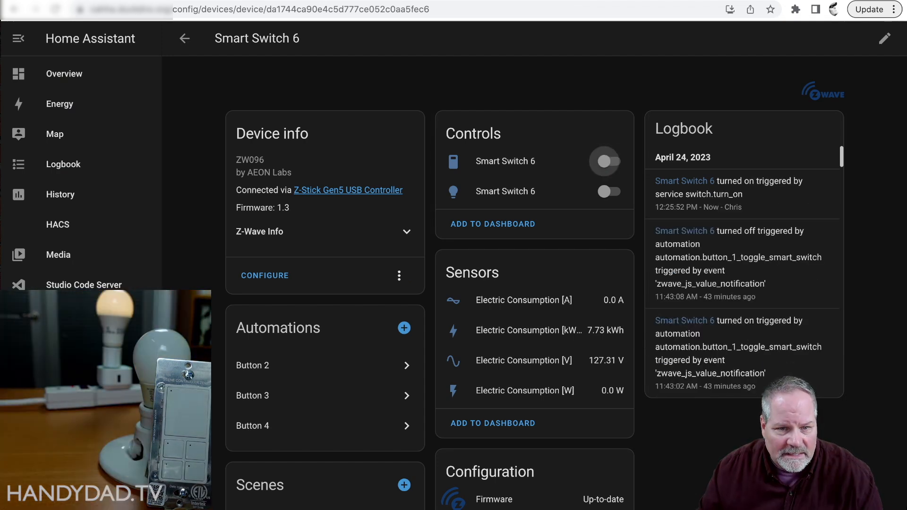
click(604, 160)
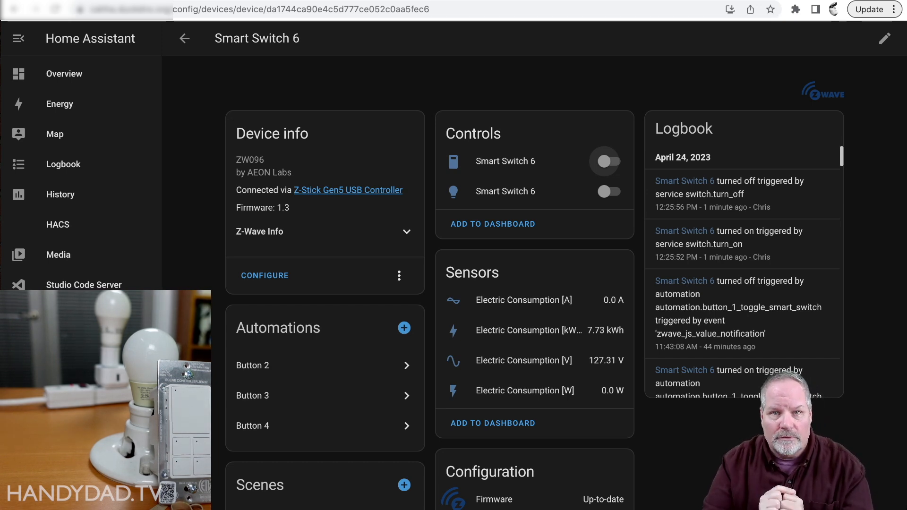
- Start a new empty automation from Settings > Automations & Scenes
click(184, 37)
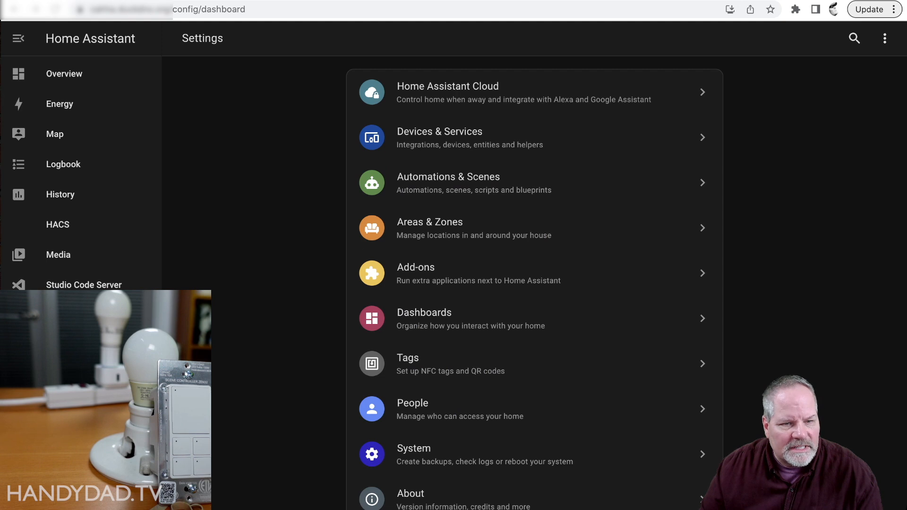
click(448, 182)
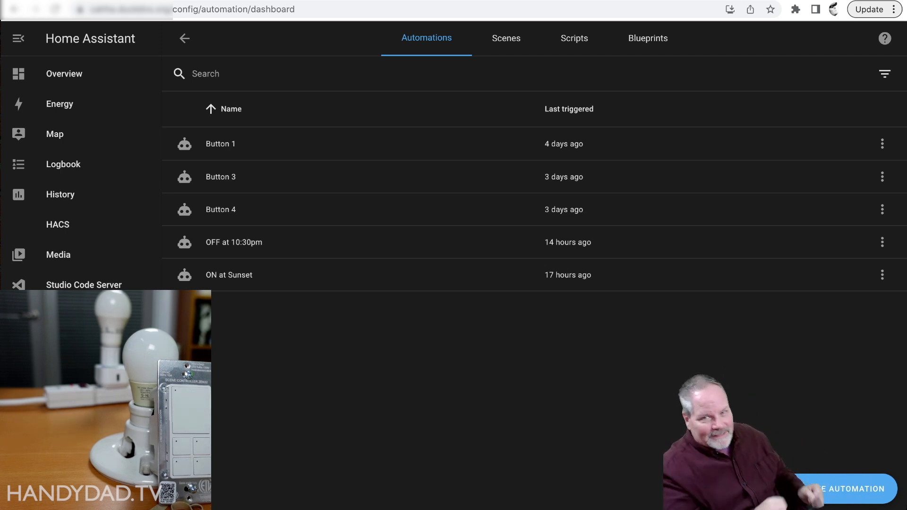
click(849, 489)
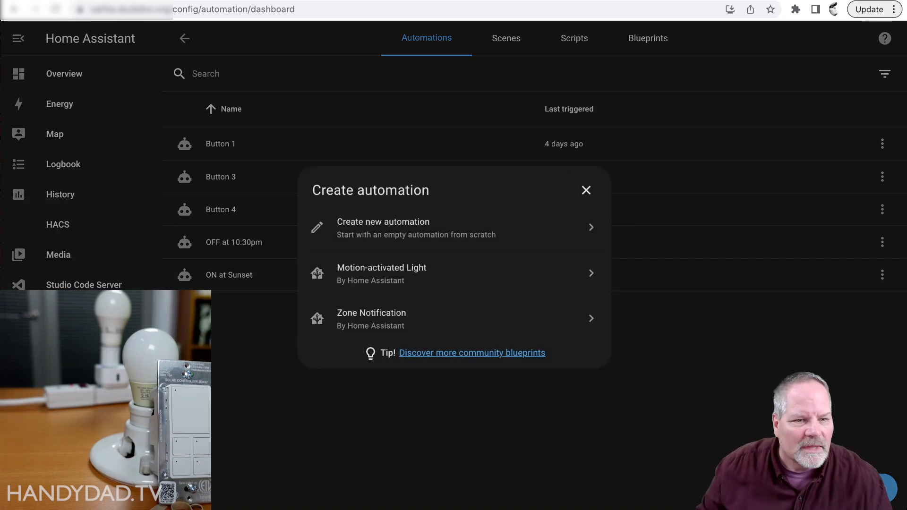
click(383, 228)
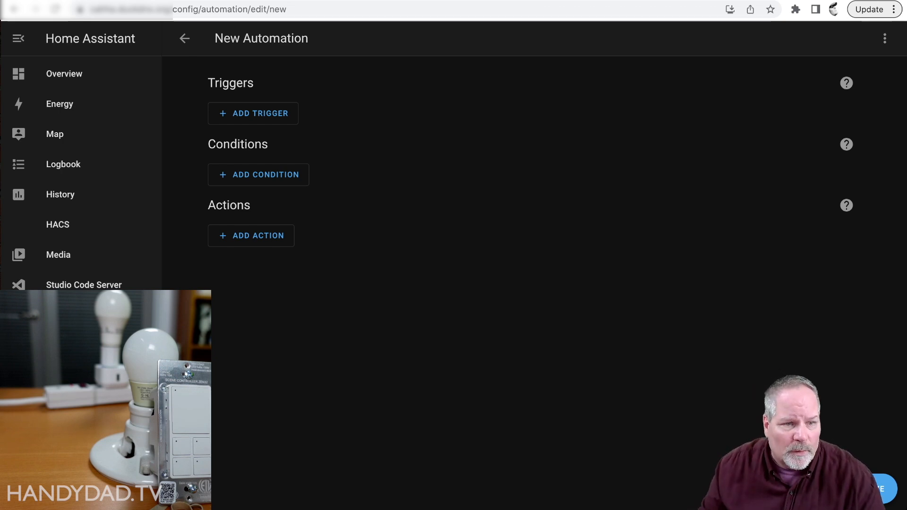
- Add a Scene Controller device trigger: Central Scene action, Endpoint 0 Scene 001, value KeyPressed
click(253, 112)
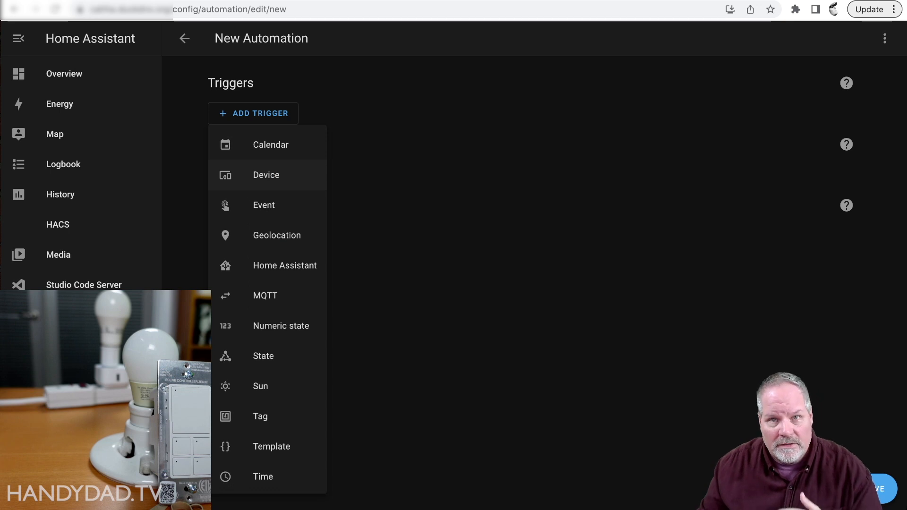
click(266, 175)
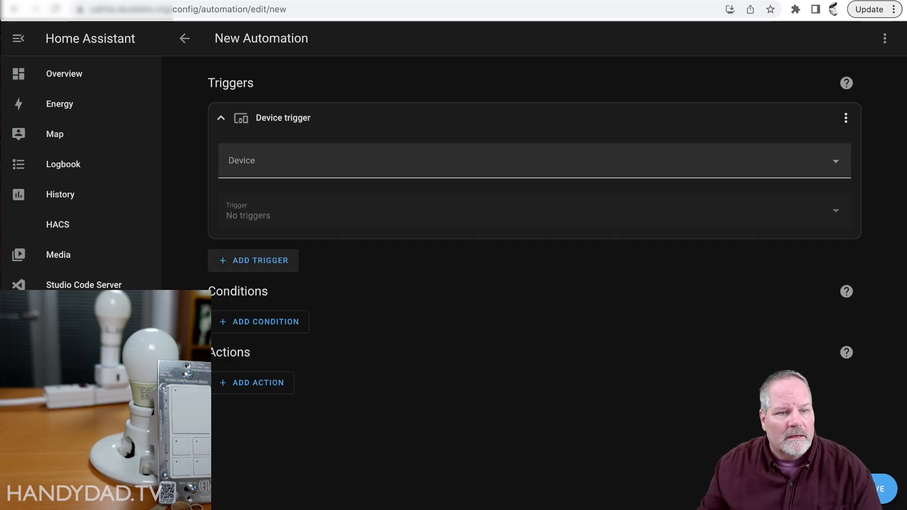
text(sce)
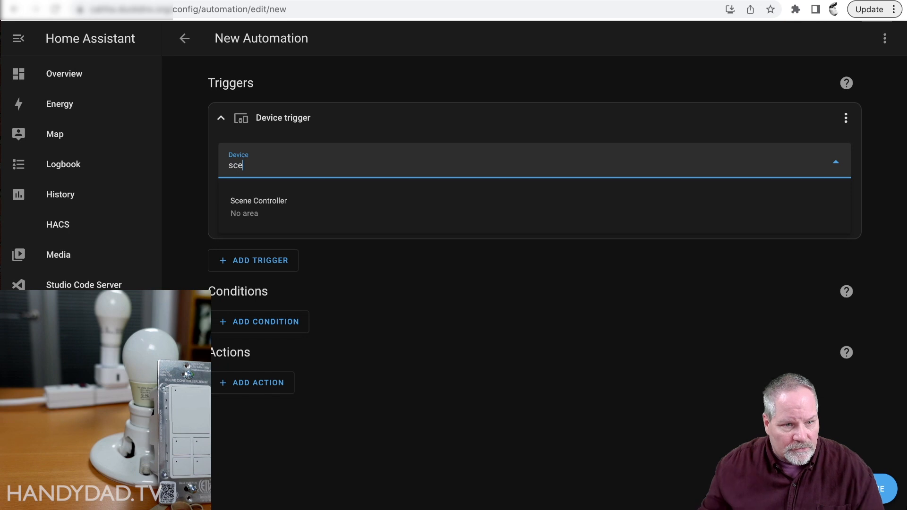
click(259, 207)
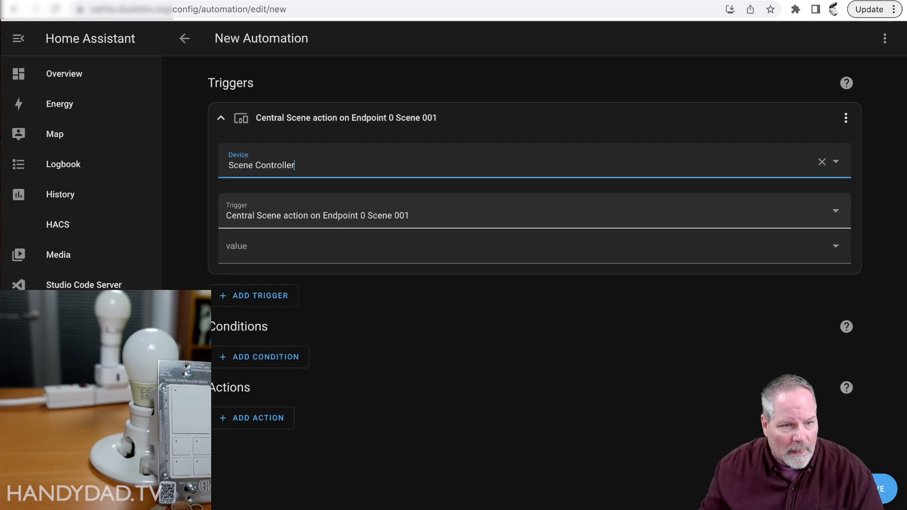
click(532, 211)
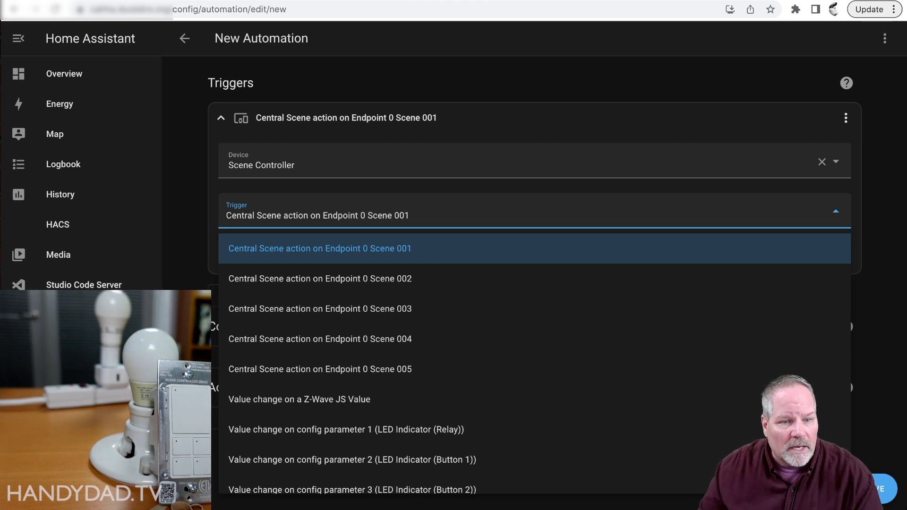
click(319, 249)
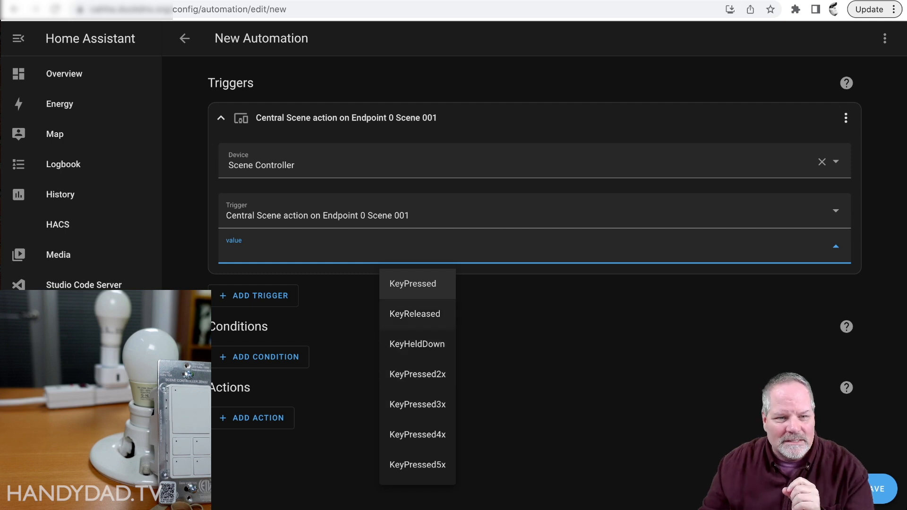
click(413, 283)
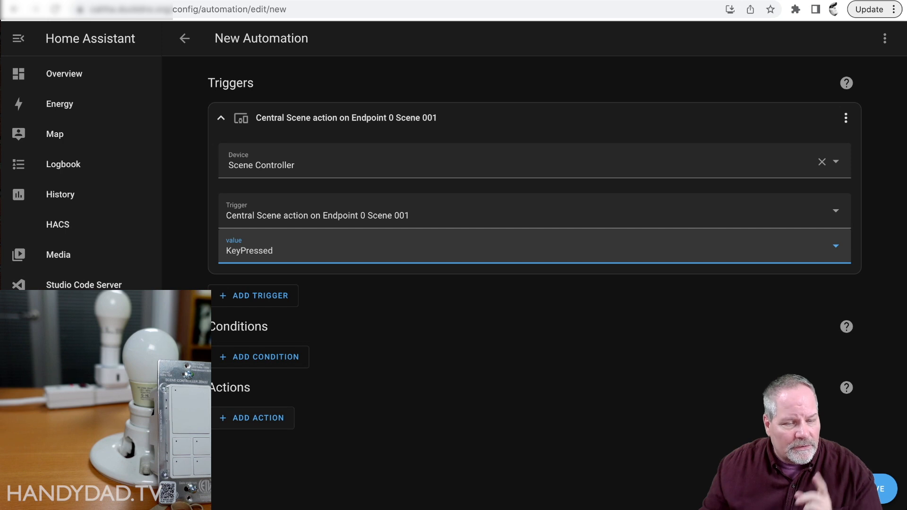
- Add a device action and choose Smart Switch 6 as the device it controls
click(258, 418)
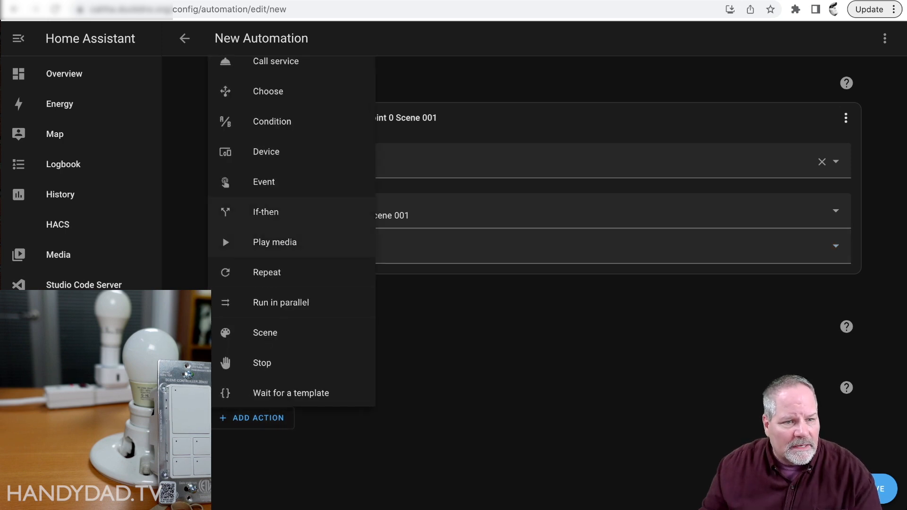
click(266, 151)
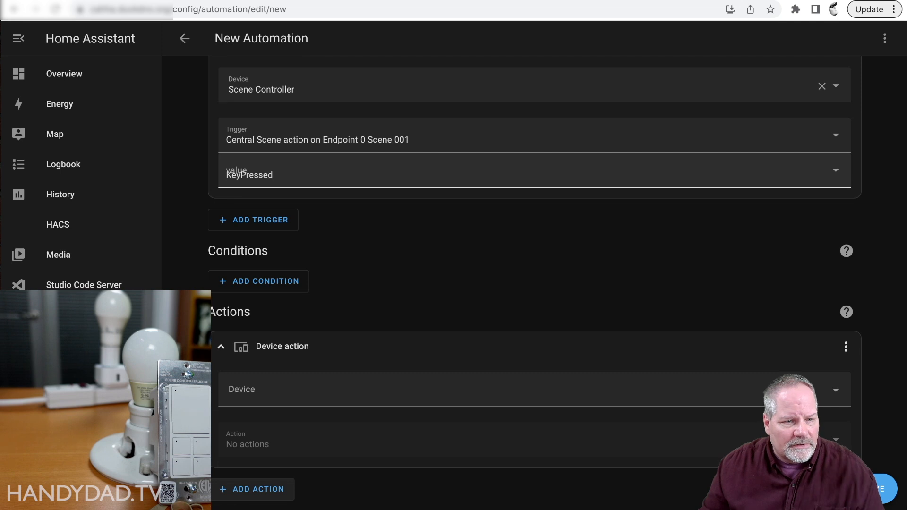
click(532, 388)
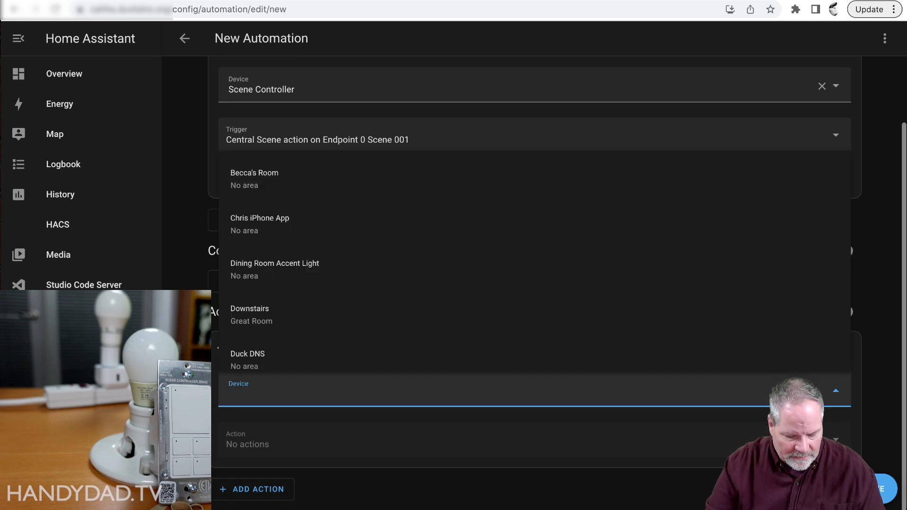
text(smar)
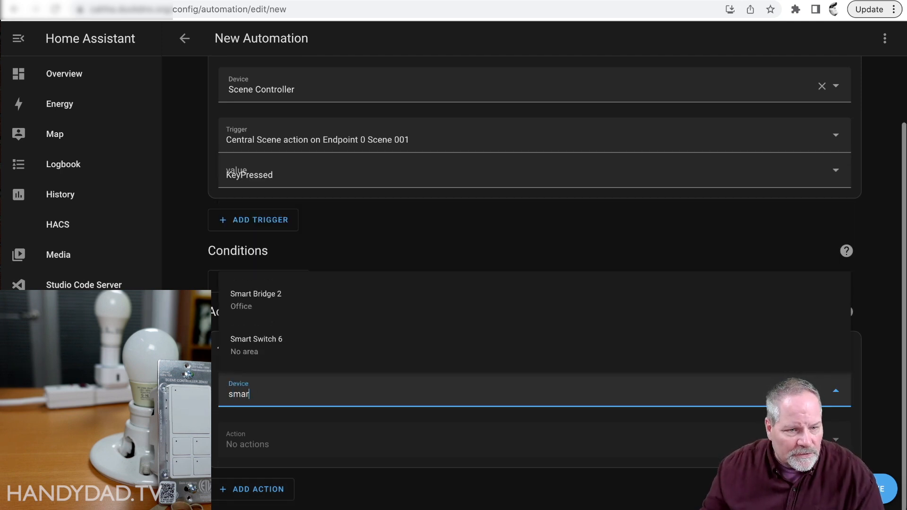
click(256, 345)
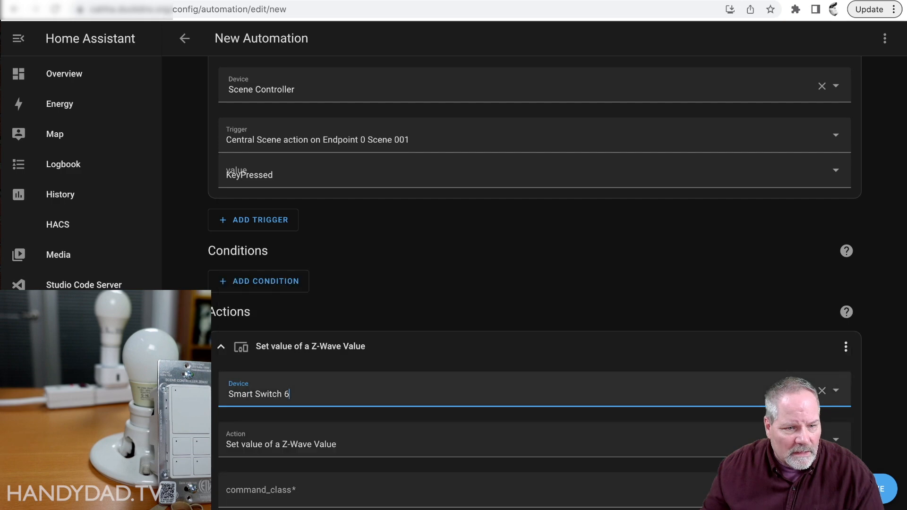
- Set the action to Toggle Smart Switch 6 and start saving the automation
scroll(down, 3)
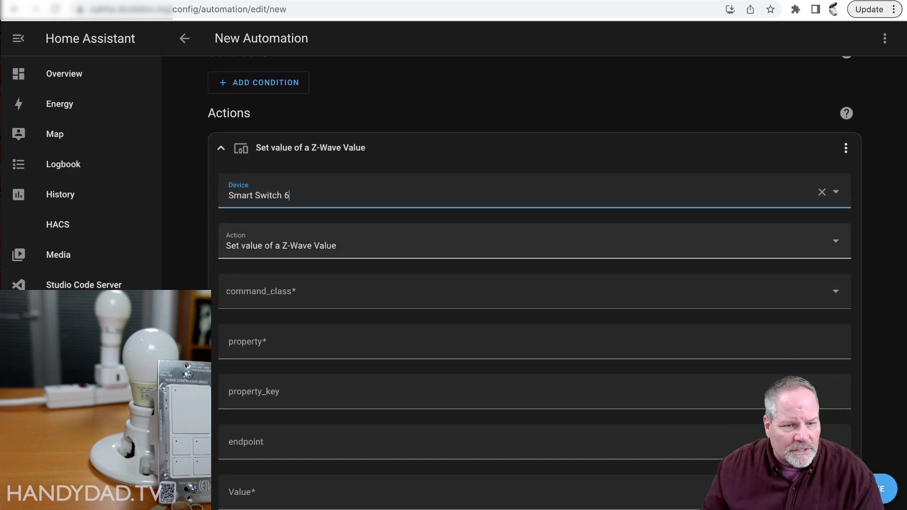
click(531, 241)
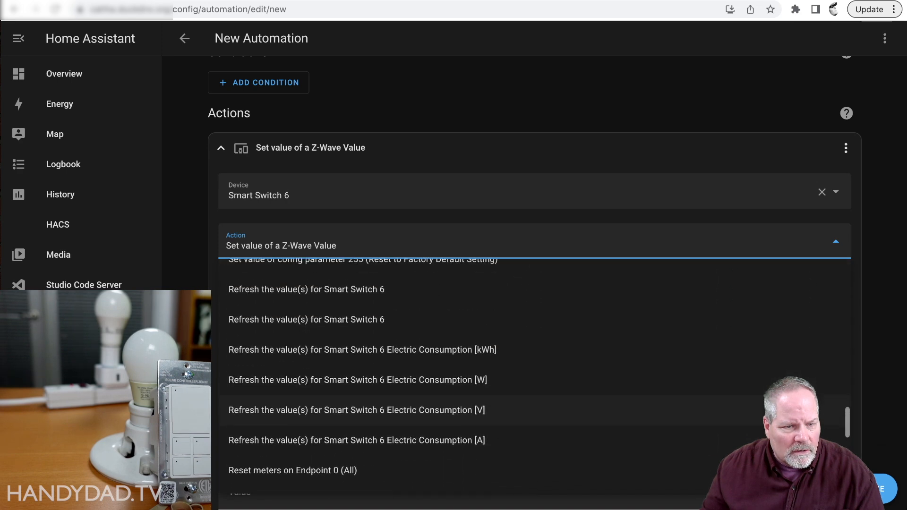
scroll(down, 3)
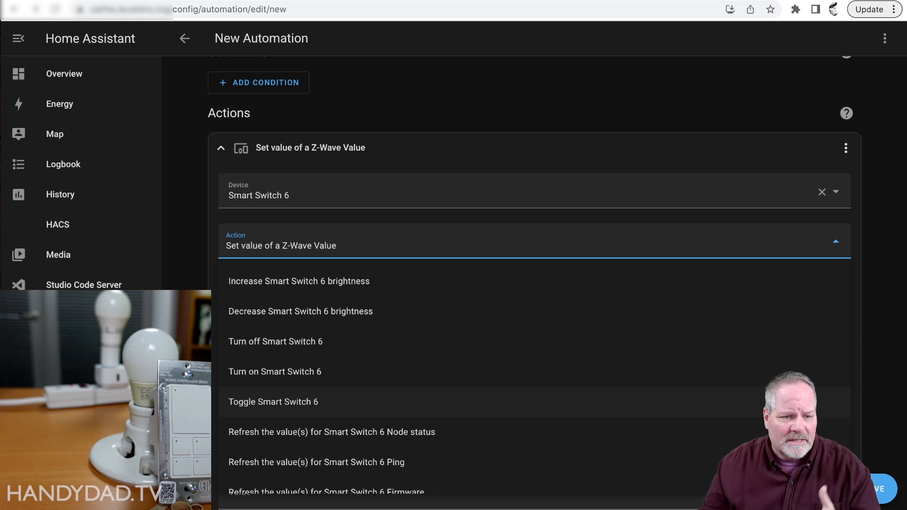
click(273, 401)
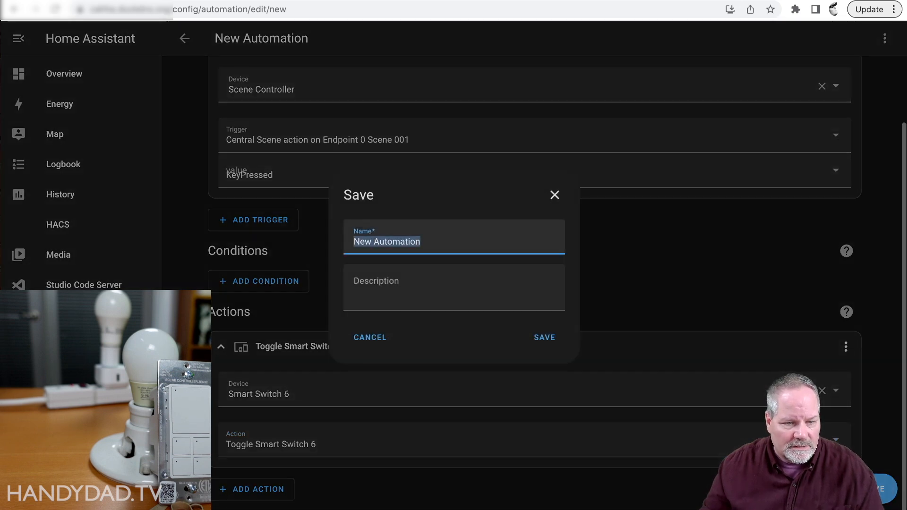
- Save the automation under the name 'Button 1 toggles the light'
text(Button 1 toggles the light)
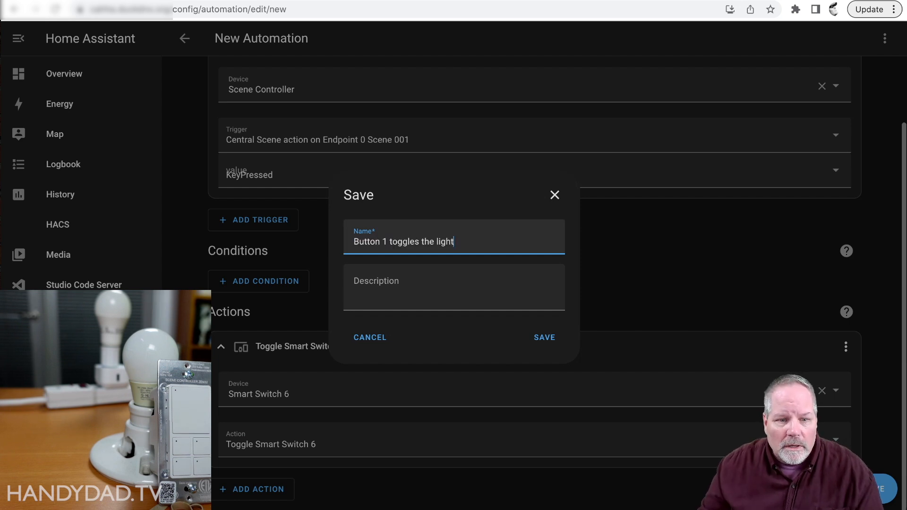
click(543, 337)
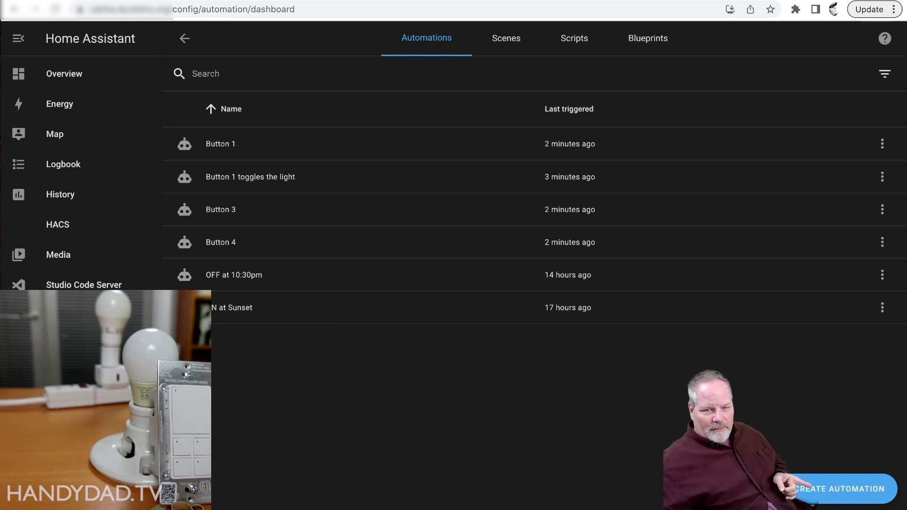
- Start a new automation from scratch with a device-based trigger
click(838, 489)
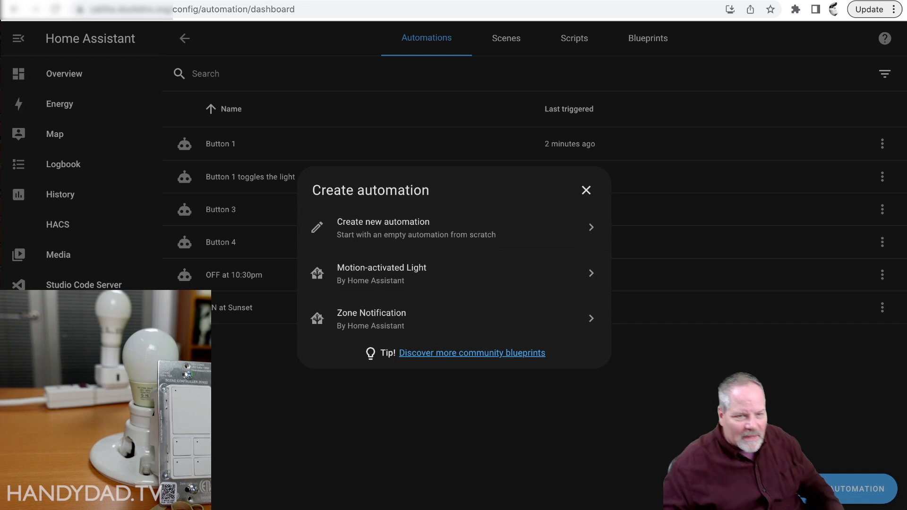
click(383, 227)
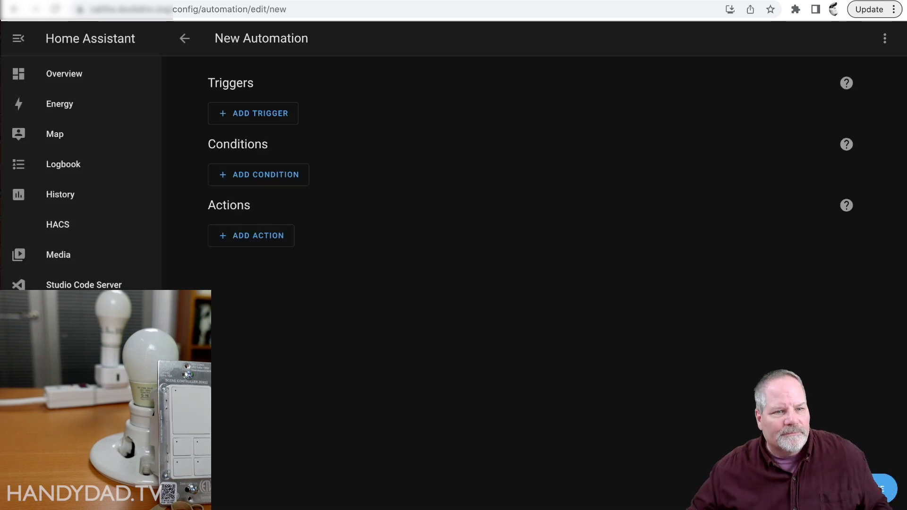
click(253, 112)
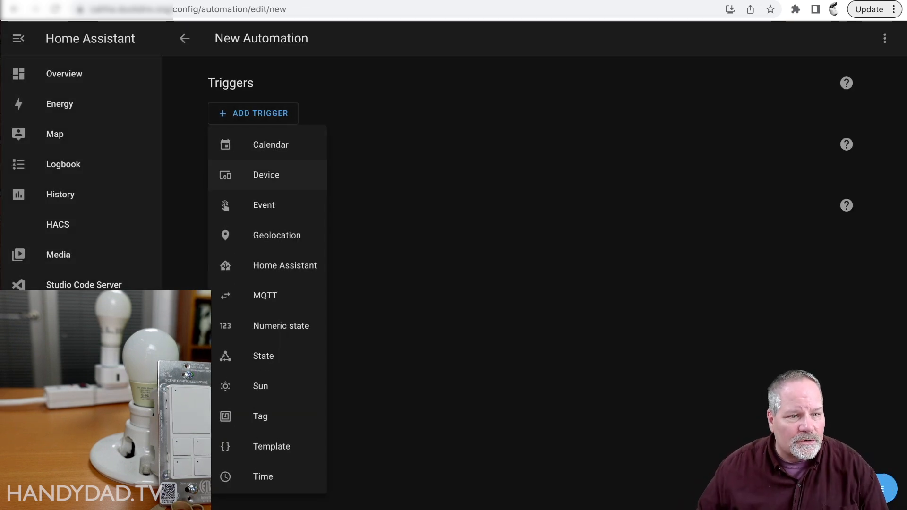
click(265, 175)
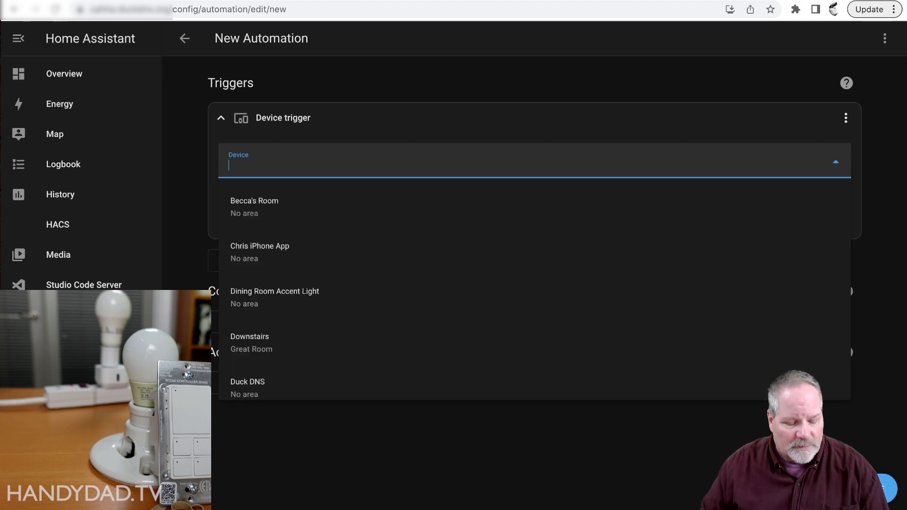
- Trigger when Smart Switch 6 turns on and add a device action
text(sma)
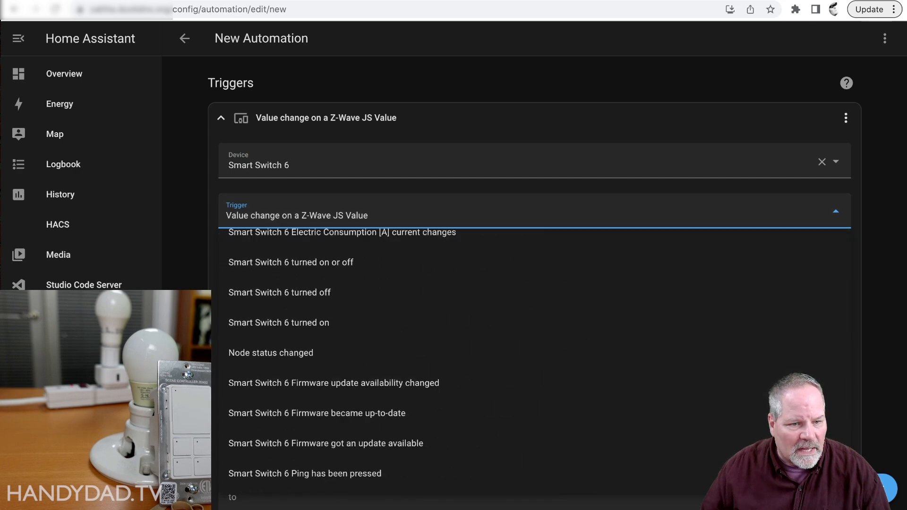
click(278, 322)
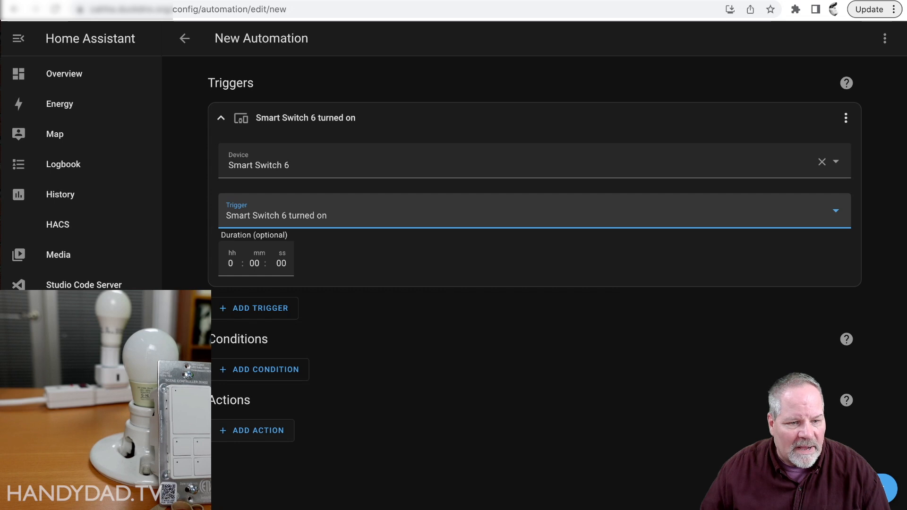
click(252, 431)
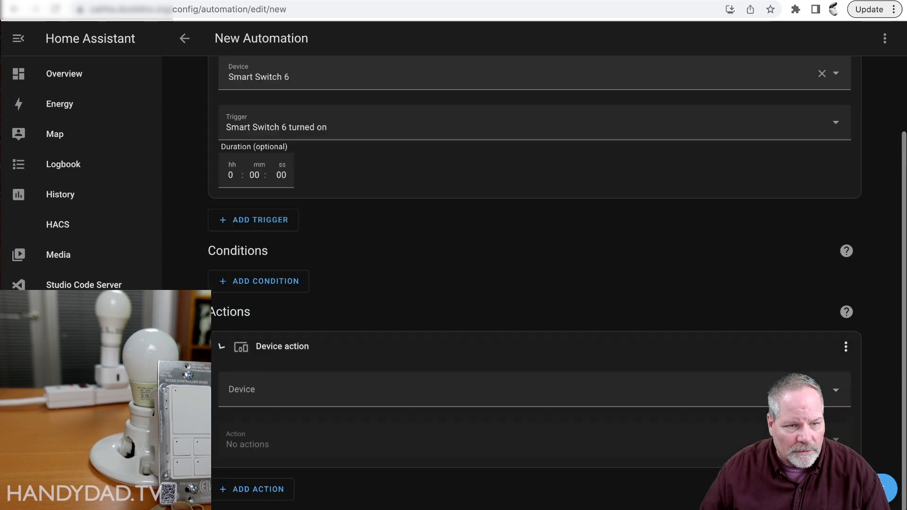
- Make the action set the Scene Controller's config parameter 2 (Button 1 LED indicator) to Always on
click(520, 388)
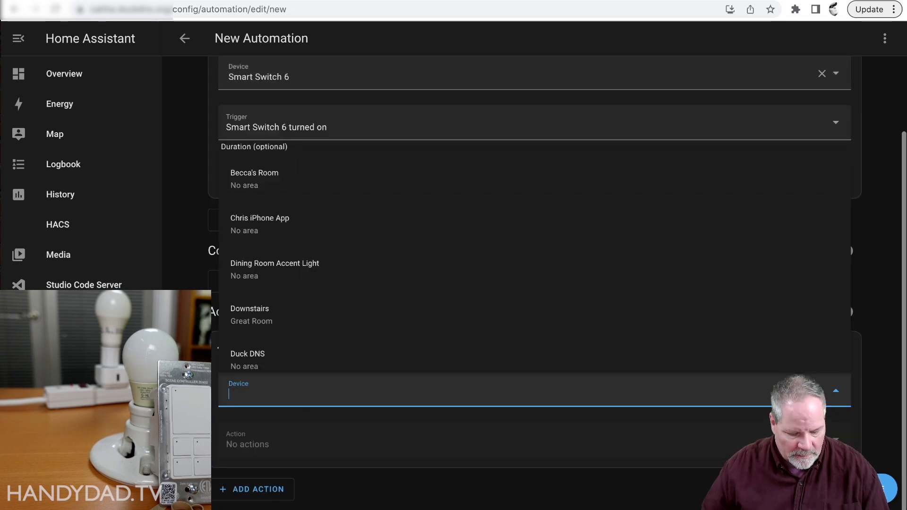
text(sce)
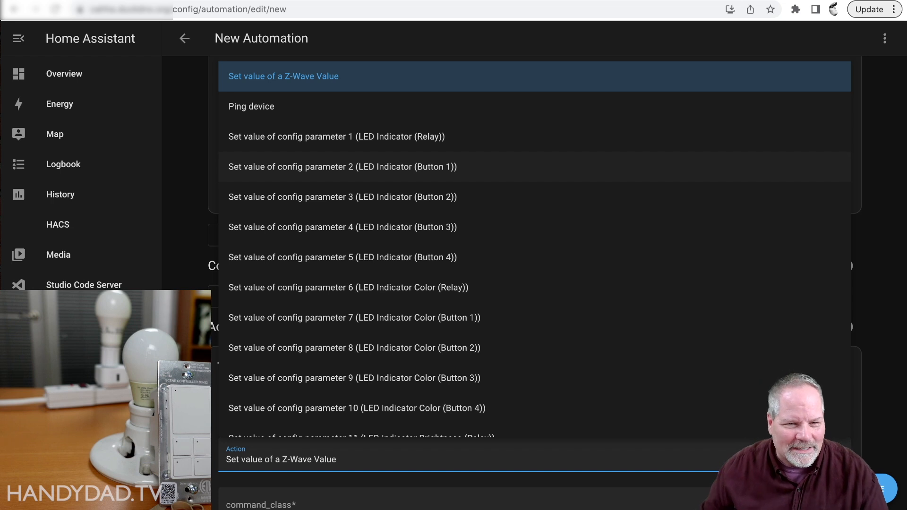
click(343, 167)
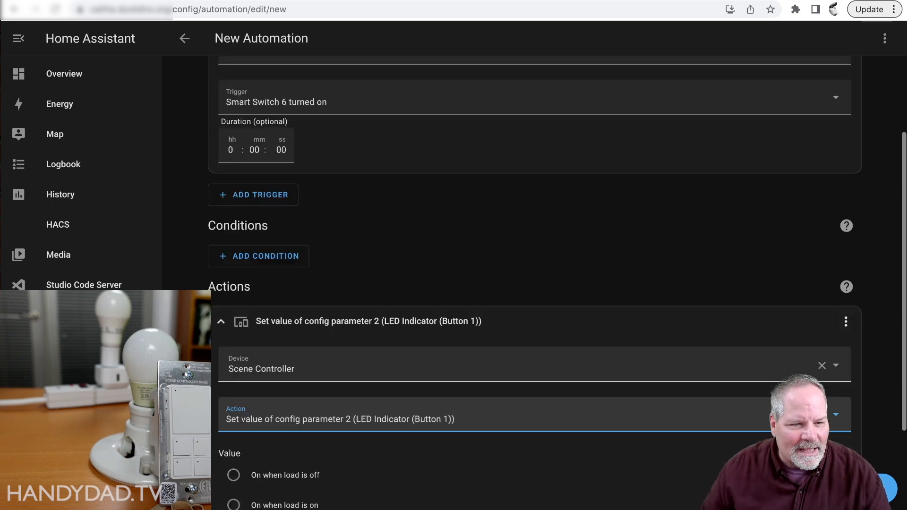
scroll(down, 3)
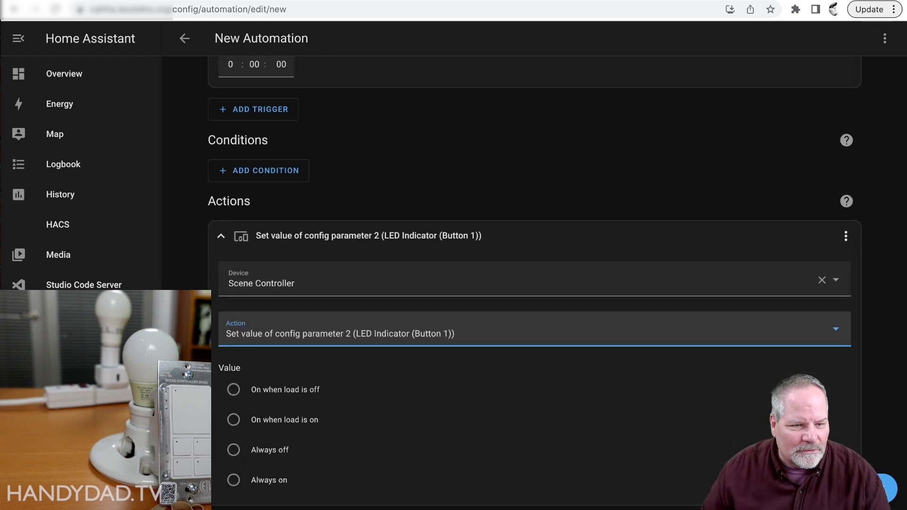
click(233, 442)
text(Ligh)
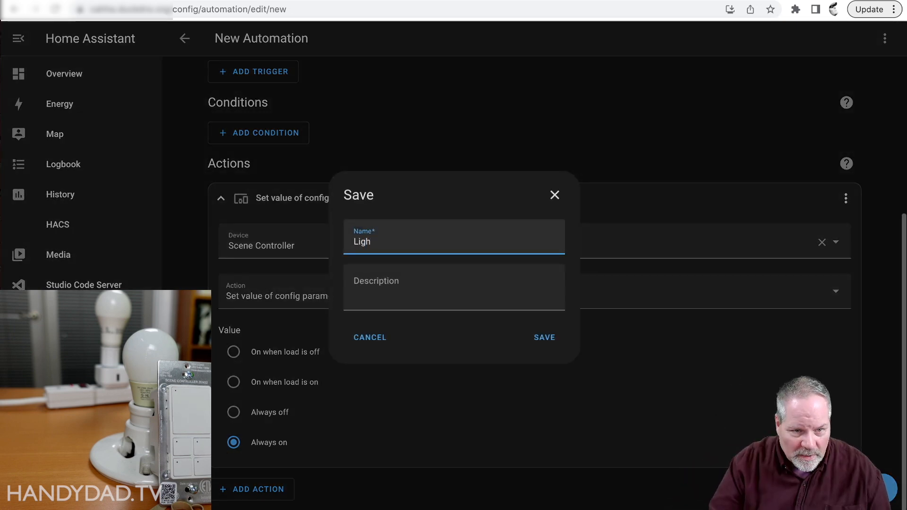
- Save the LED-on automation with a name beginning 'Button 1 ON when'
text(Button 1 ON when)
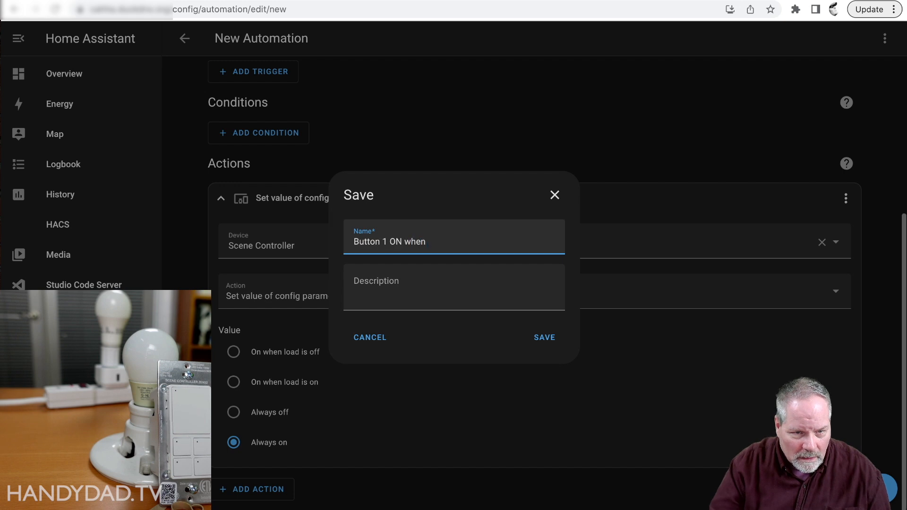
click(544, 337)
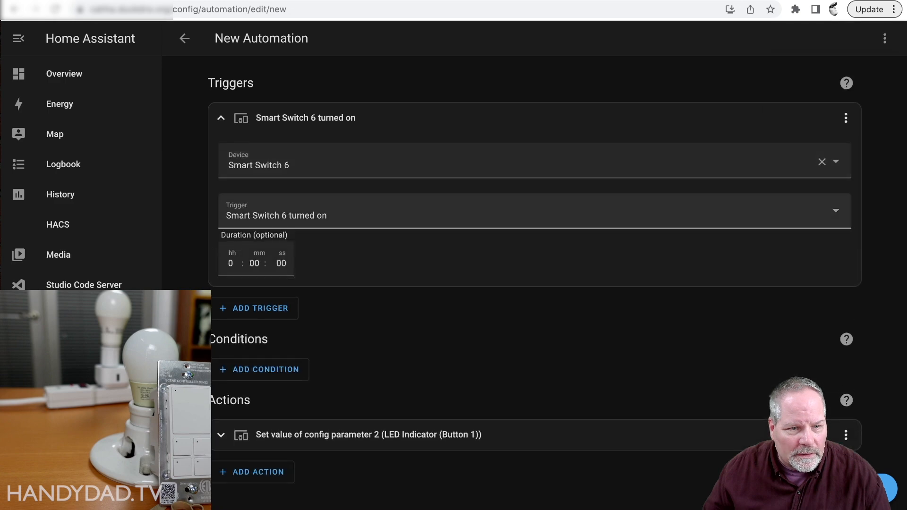
- Change the LED indicator action to Always off and save it as 'Button 1 OFF when light OFF'
click(532, 211)
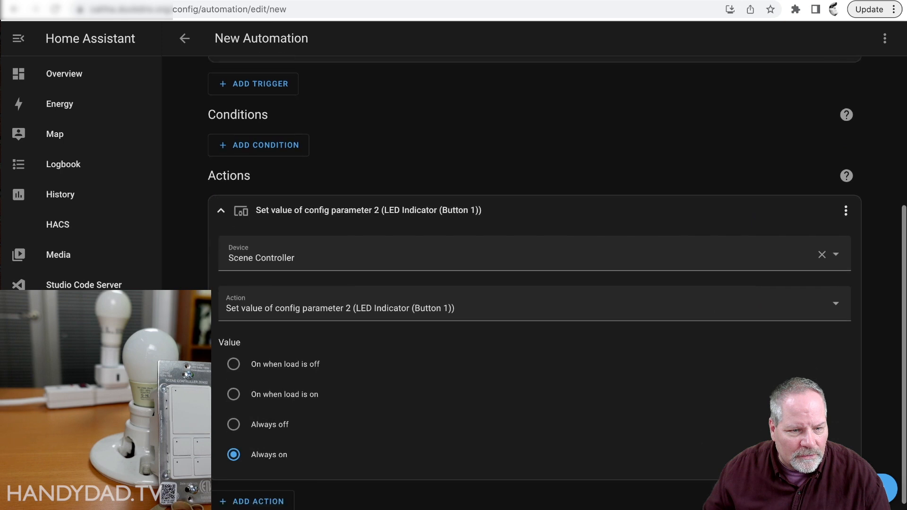
click(233, 424)
text(Button 1 OFF when l)
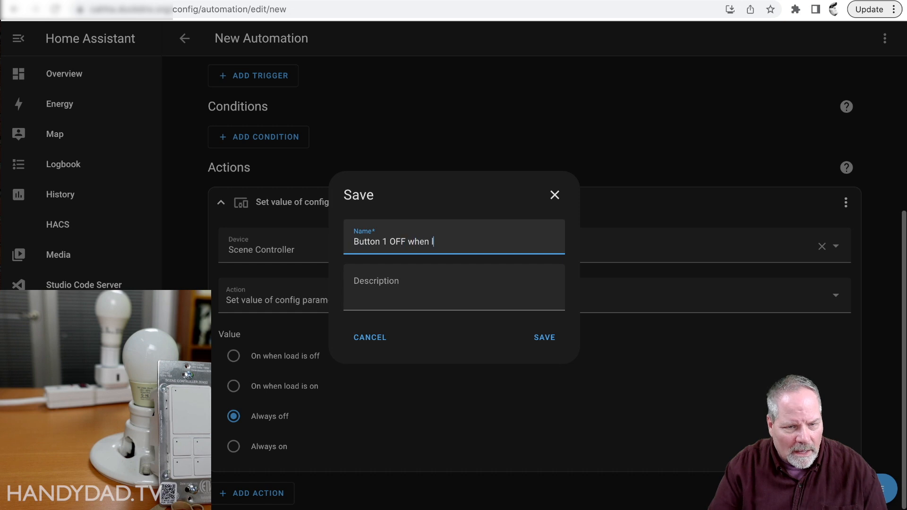
text(ight OFF)
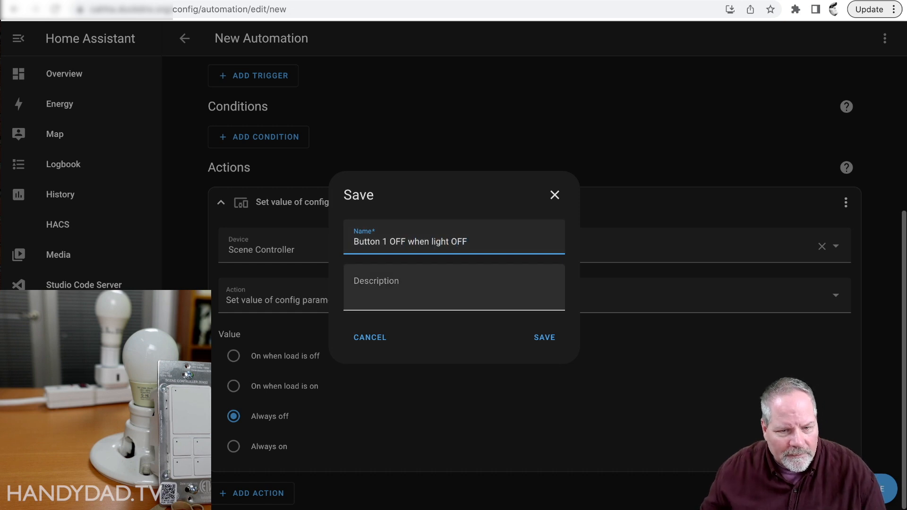
click(543, 337)
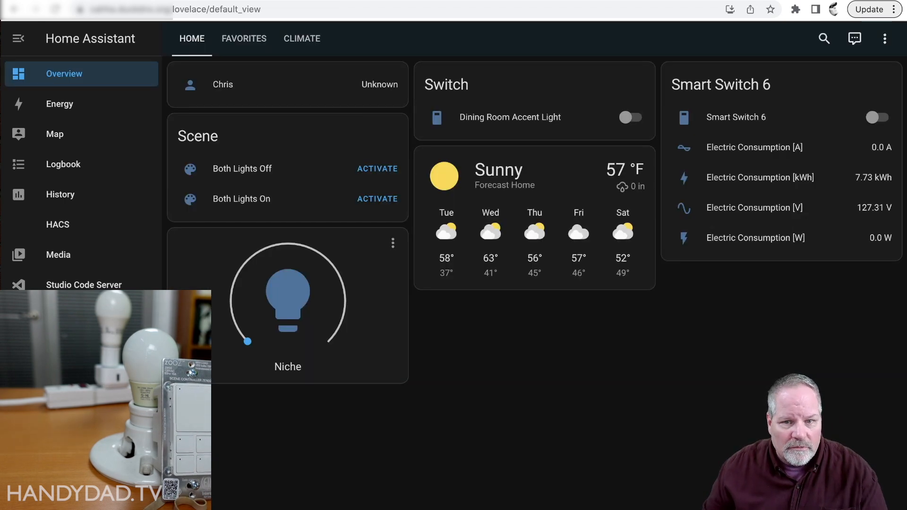
click(876, 117)
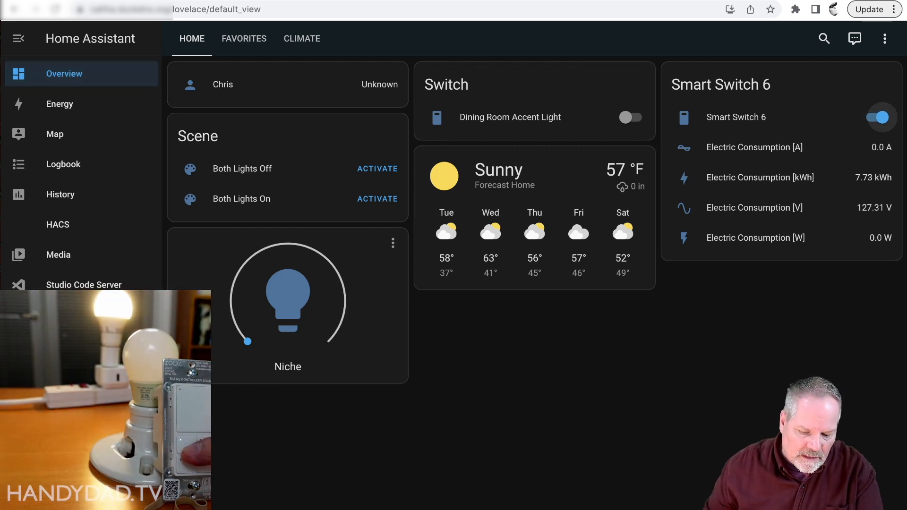
click(879, 117)
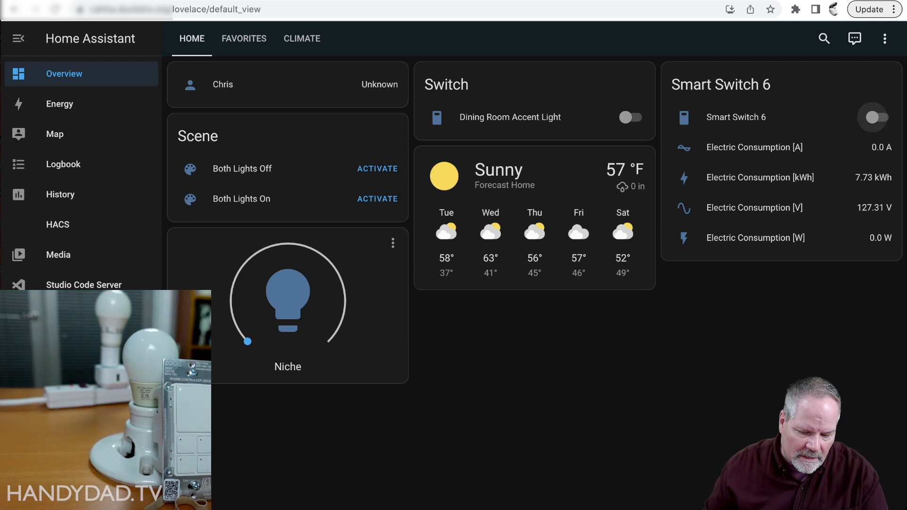
click(878, 117)
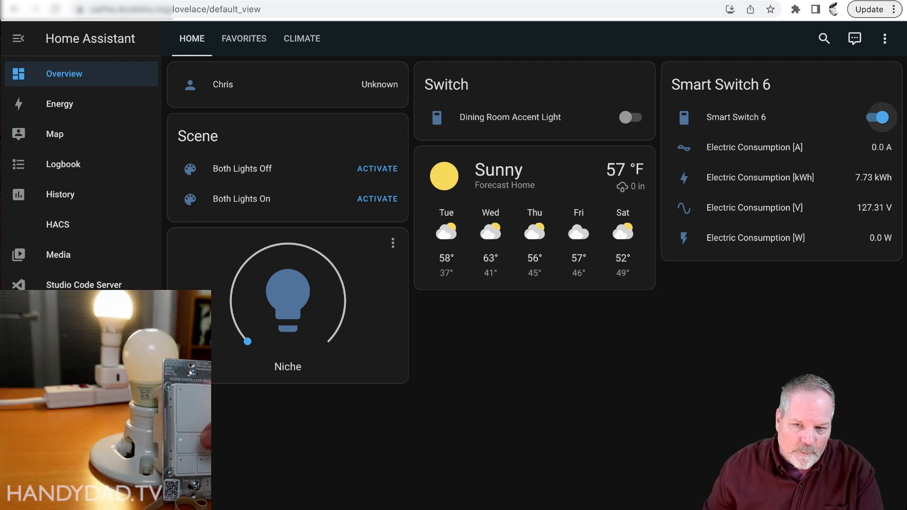
click(879, 117)
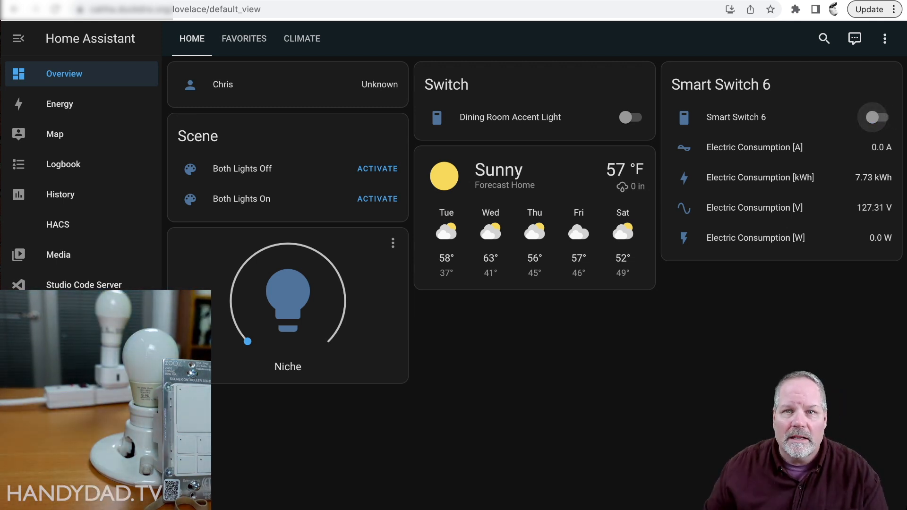